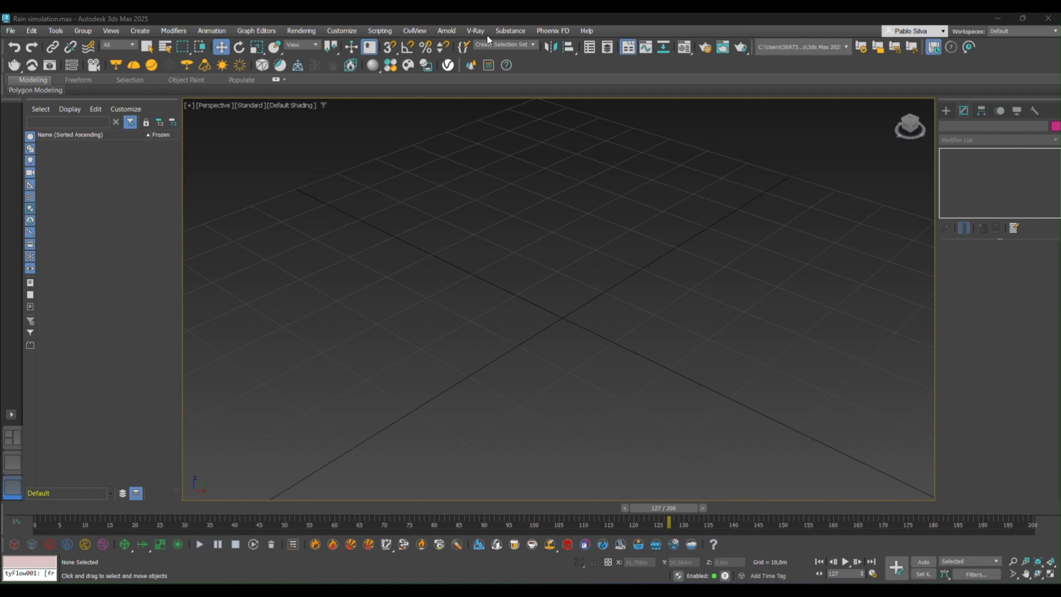
mouse_move(943, 120)
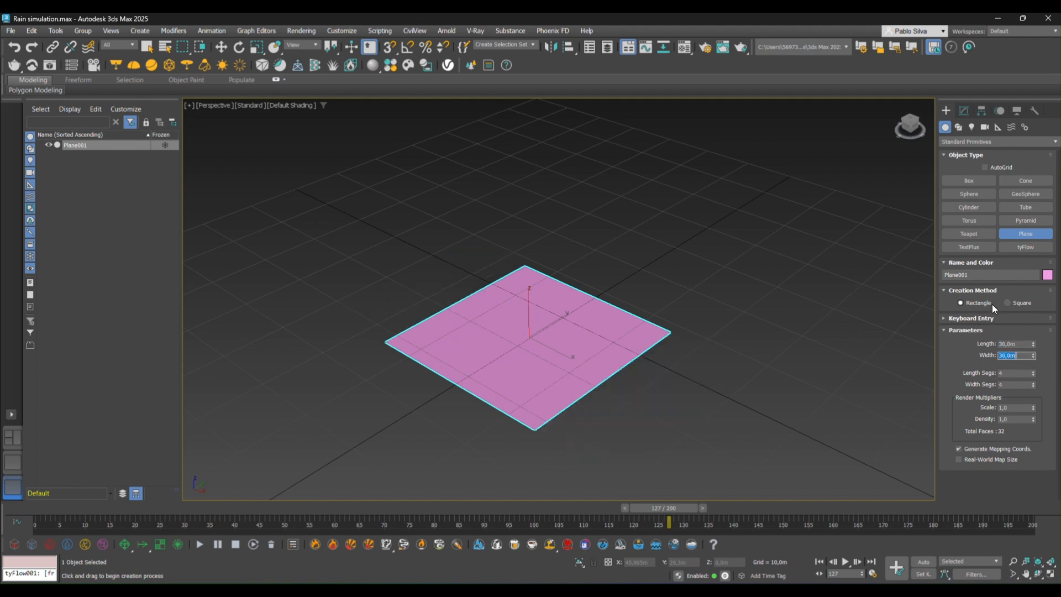
Change the plane's object color from pink to blue
left_click(1046, 274)
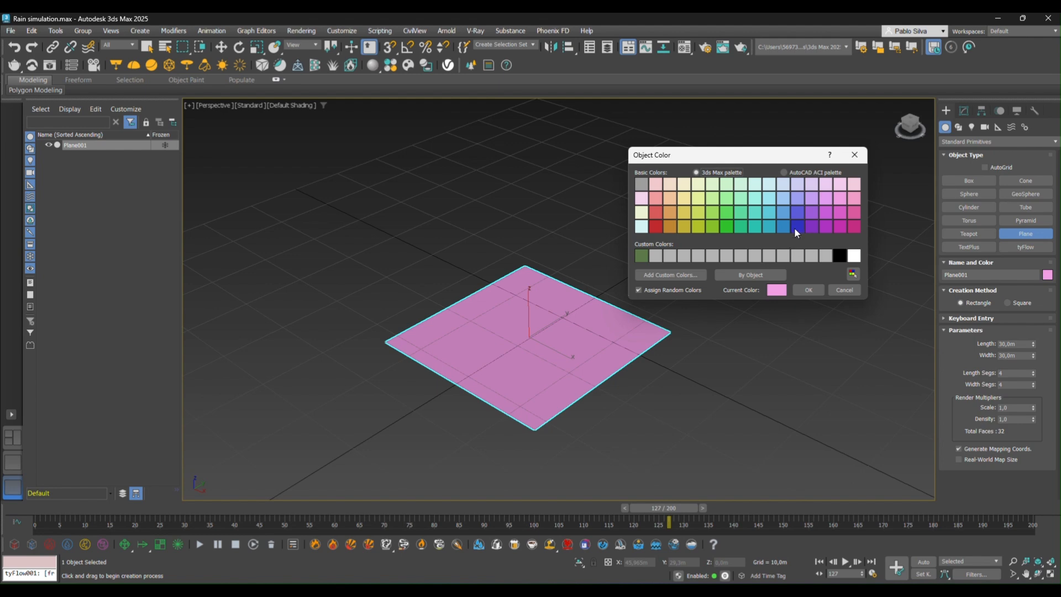
left_click(796, 228)
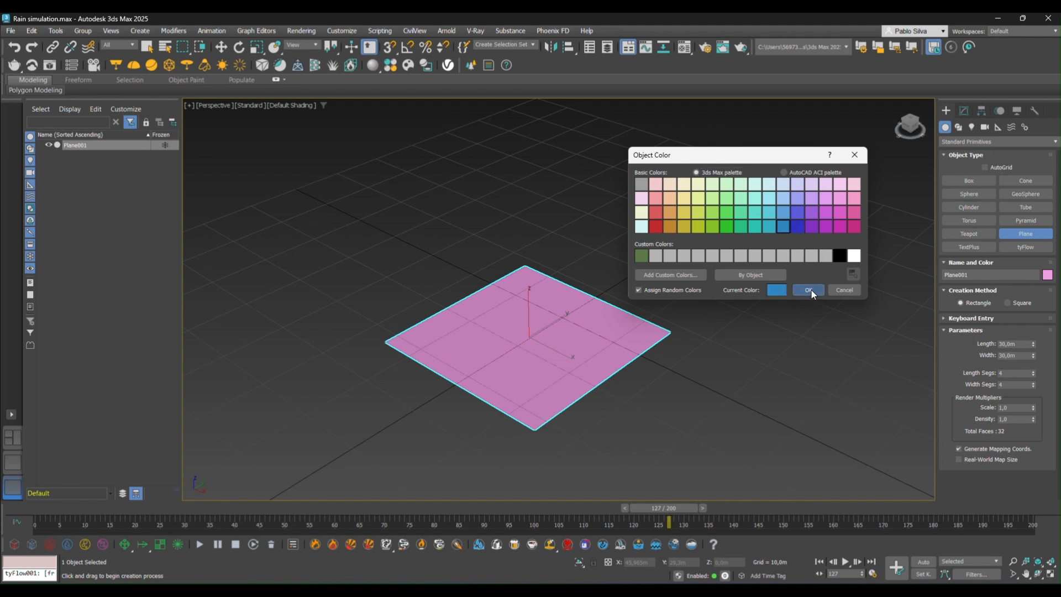
left_click(808, 289)
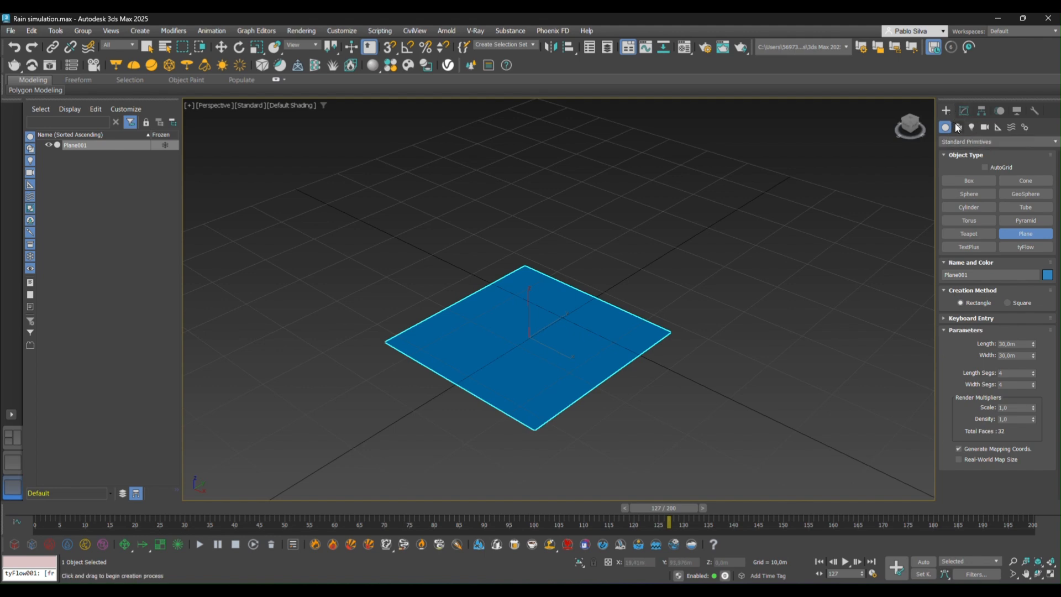
Create a tyFlow object beside the blue plane and open its flow editor
left_click(1025, 246)
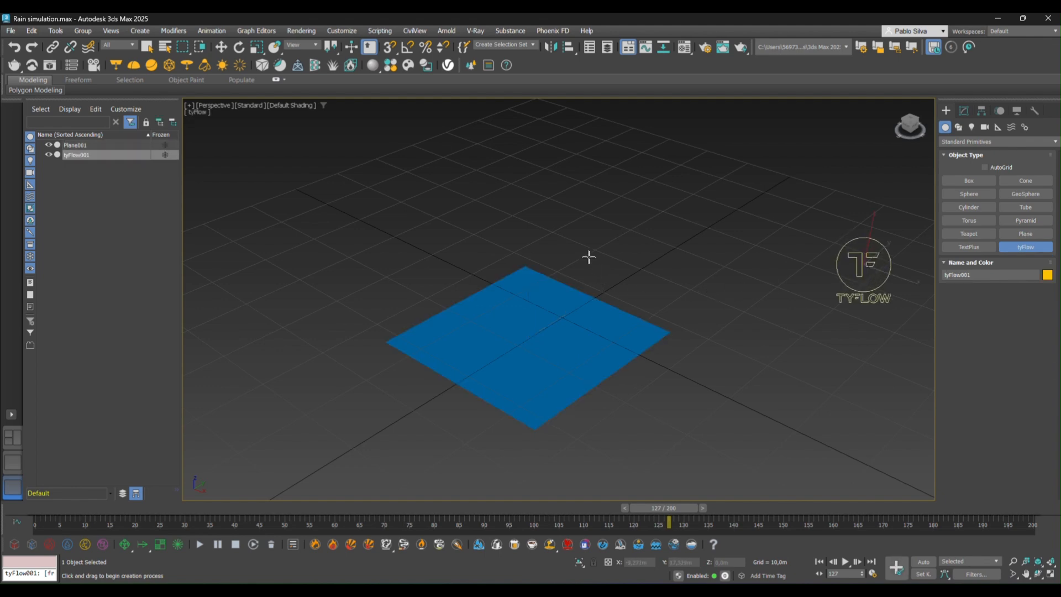
mouse_move(302, 207)
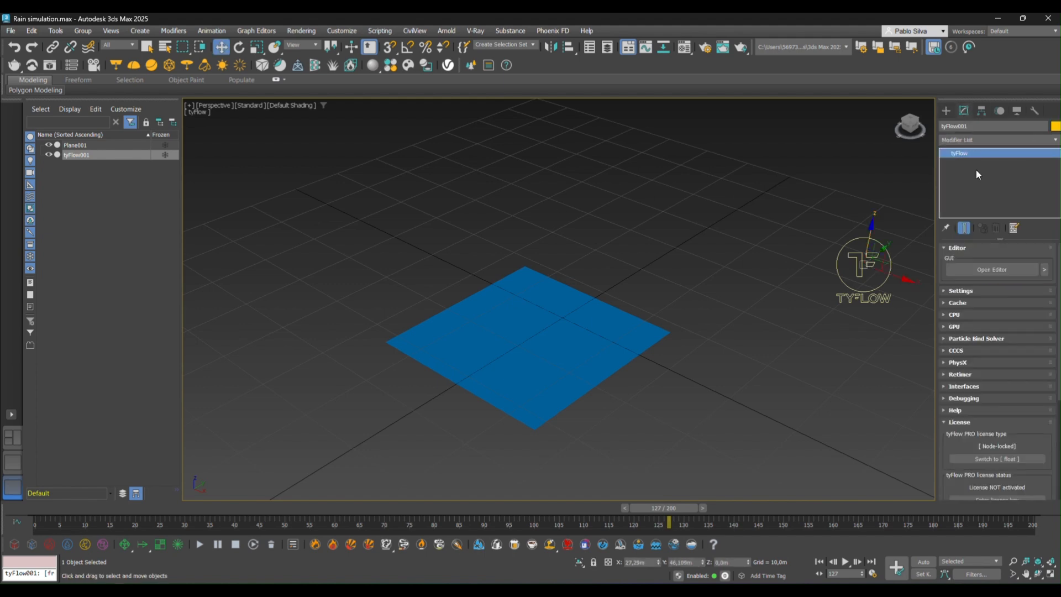
left_click(990, 269)
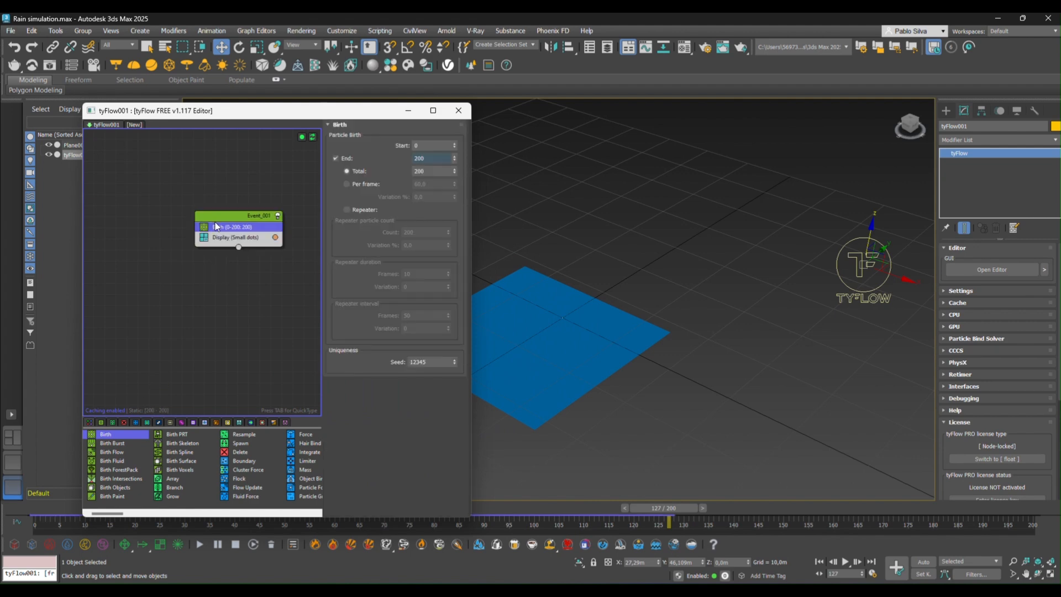
Set the Birth operator's Total to 1000 particles over frames 0–200
left_click_drag(237, 227, 183, 214)
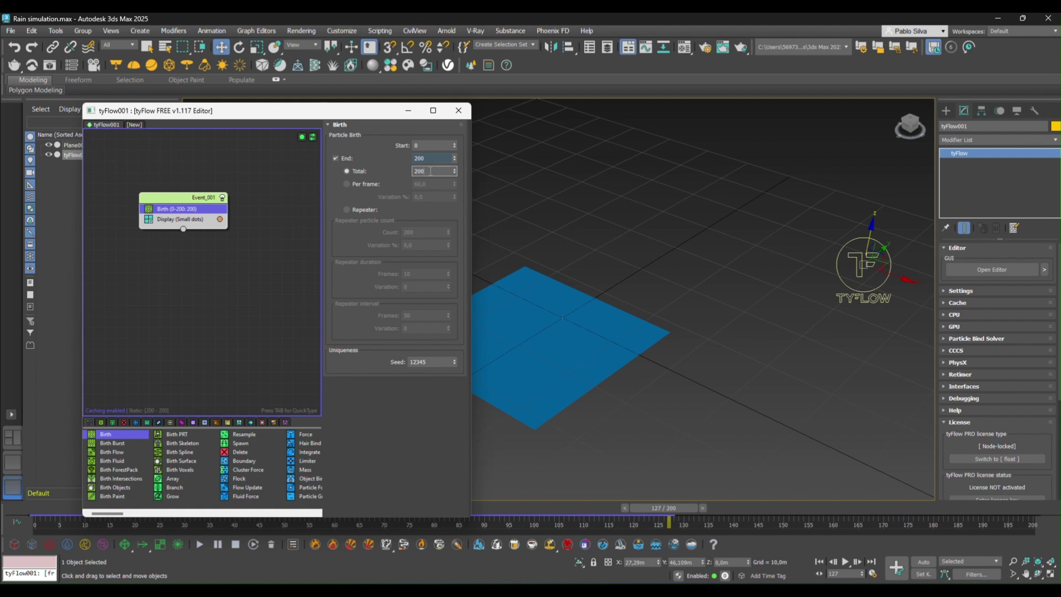
triple_click(426, 171)
type("1000")
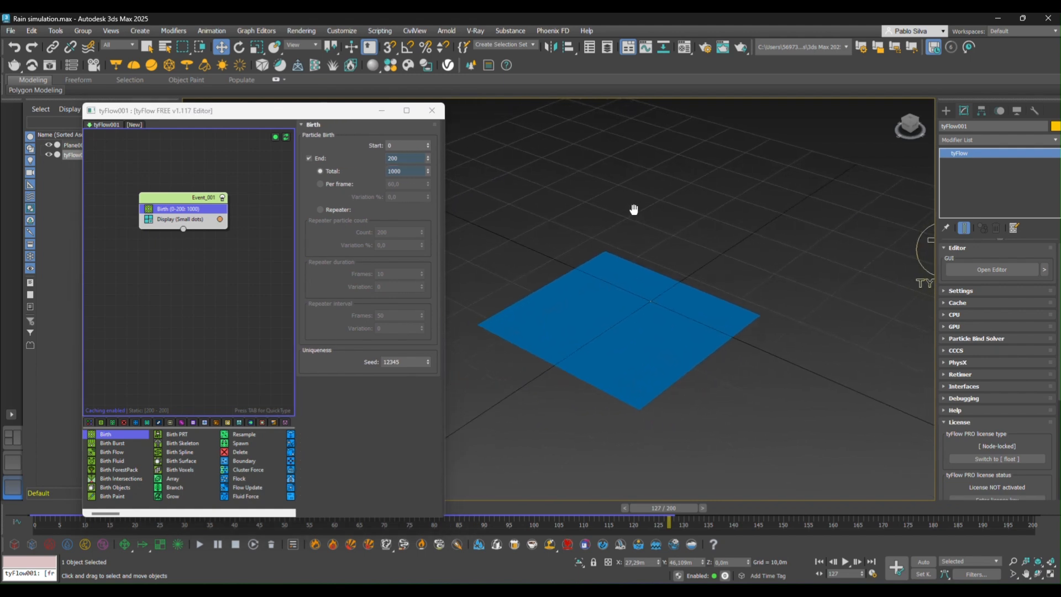
left_click(633, 208)
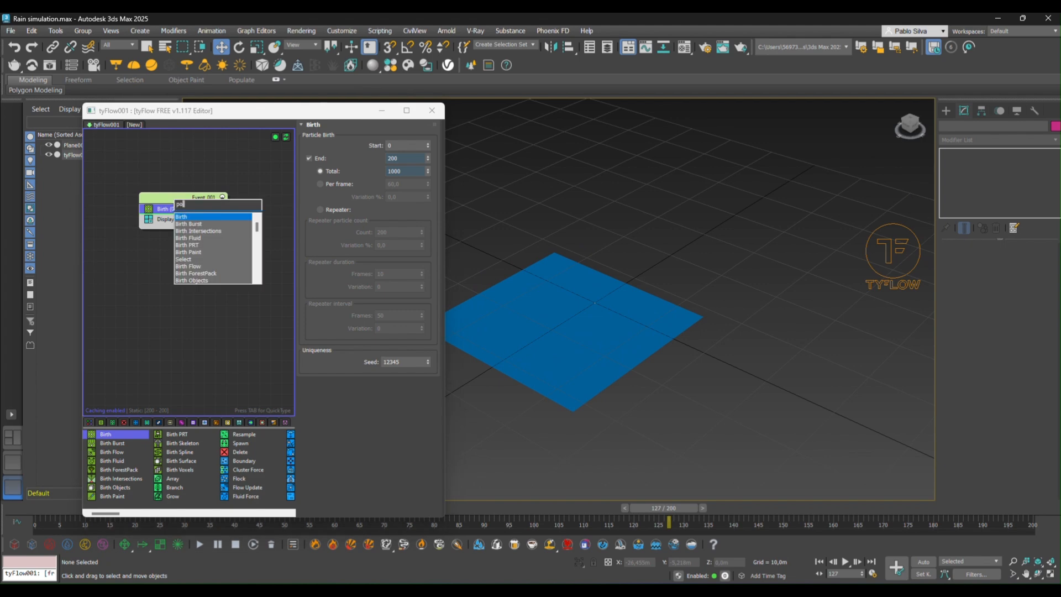
Add a Position Icon operator emitting from a new 25 m rectangular tyIcon
type("pos")
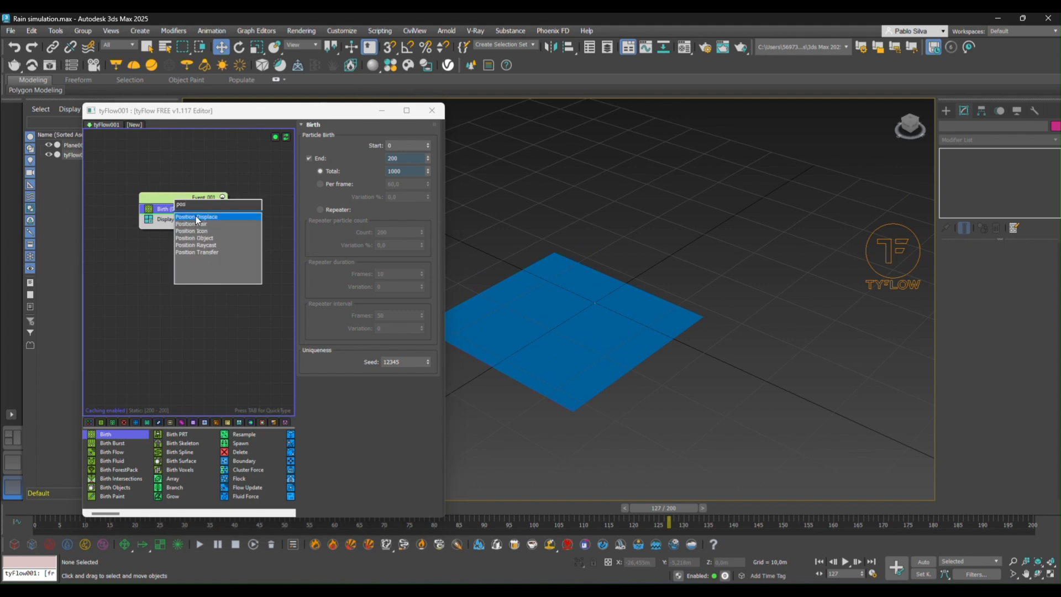
left_click(190, 224)
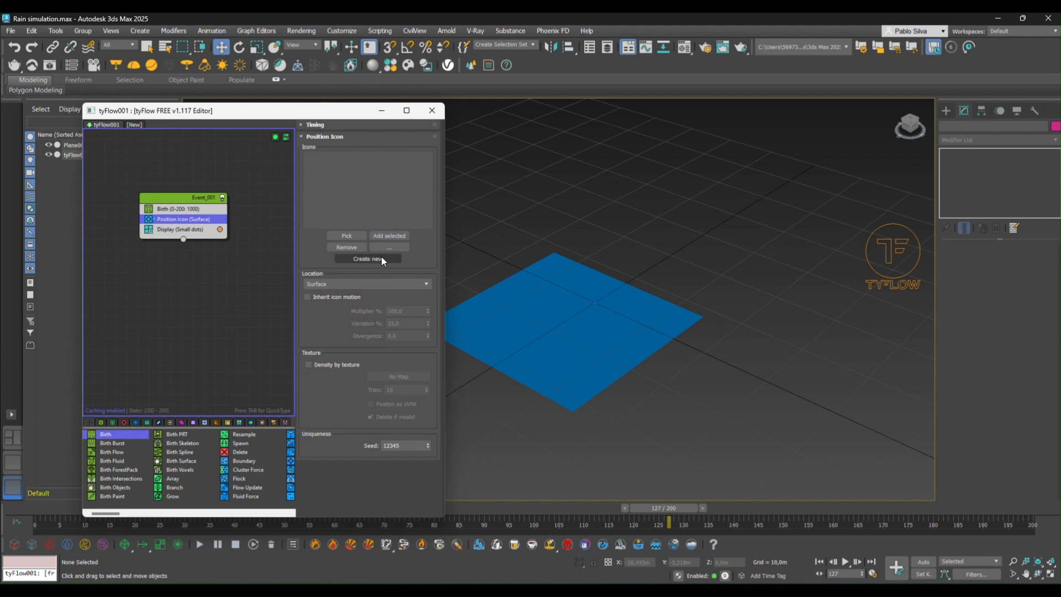
left_click(367, 259)
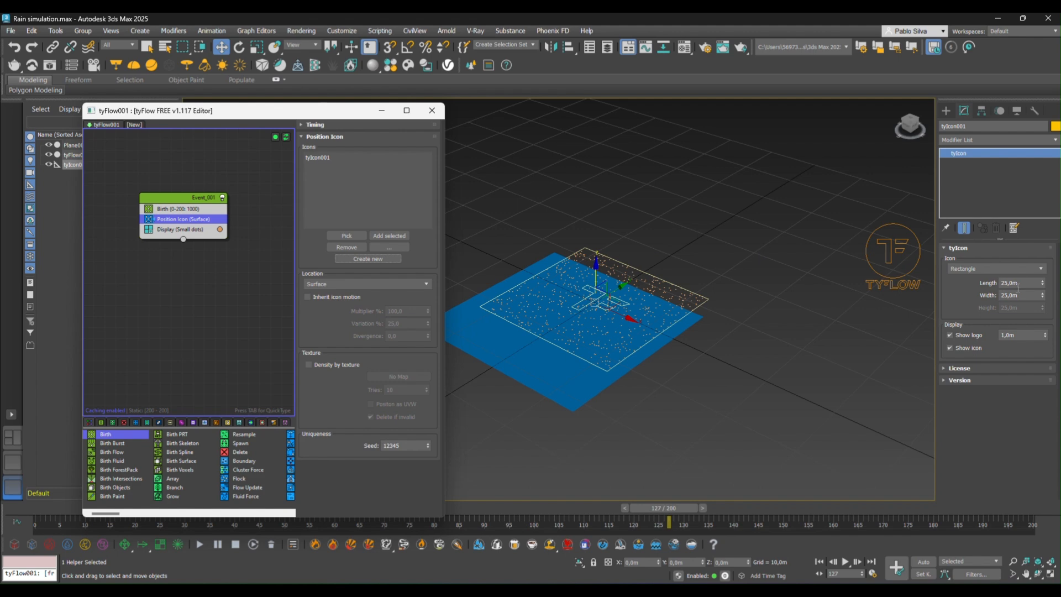
left_click(689, 395)
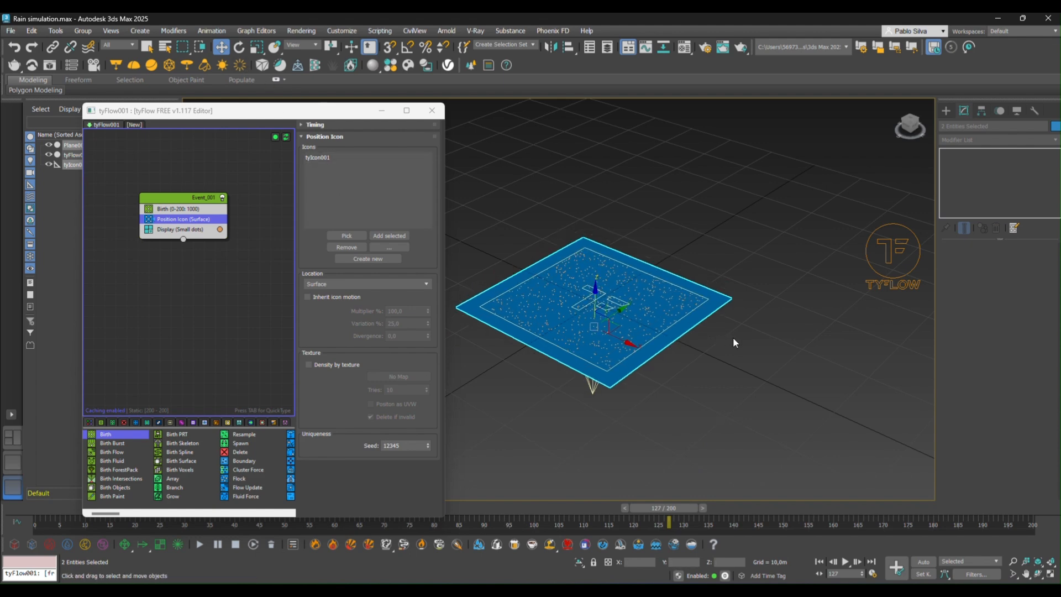
Select the tyIcon and raise it about 25 m above the blue plane
left_click(596, 291)
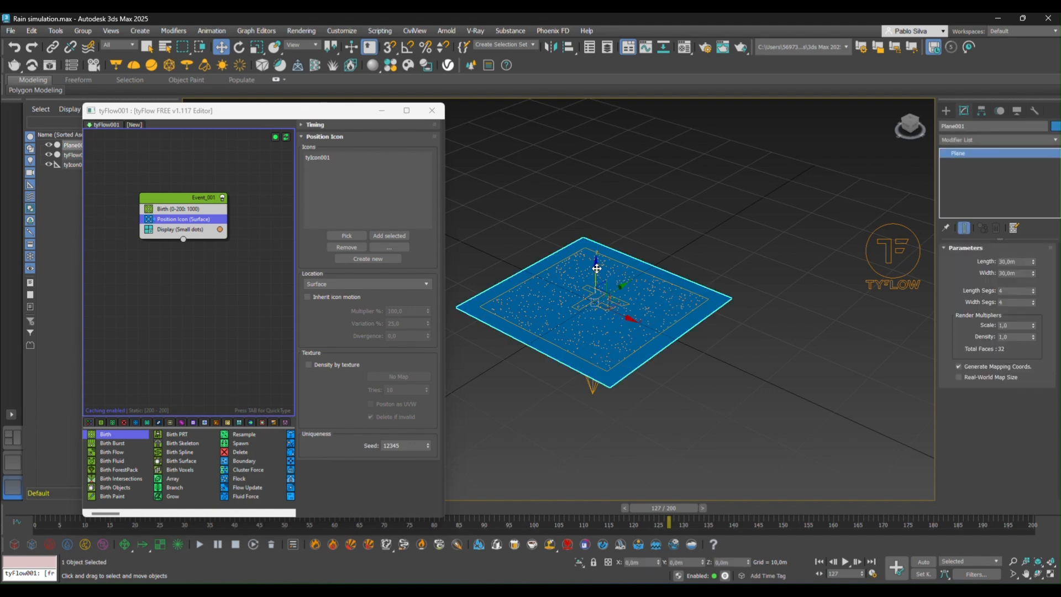
left_click(619, 344)
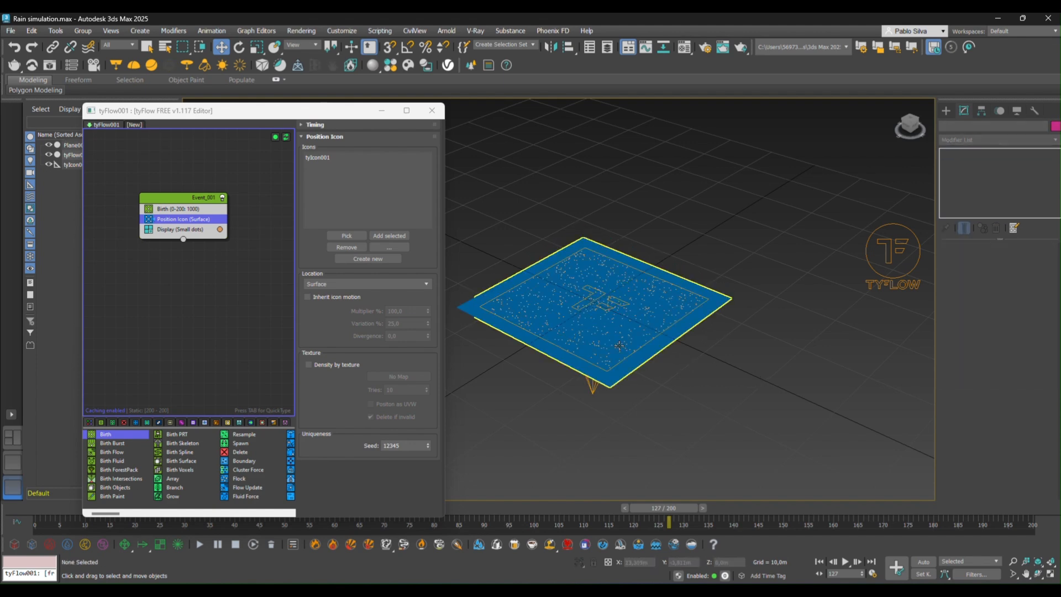
left_click(71, 165)
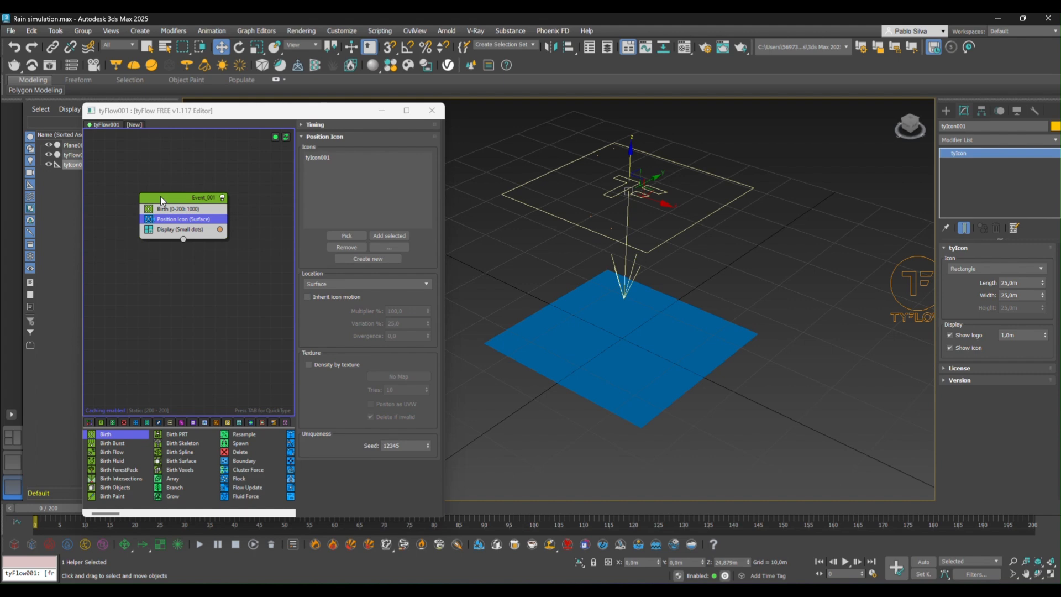
mouse_move(187, 199)
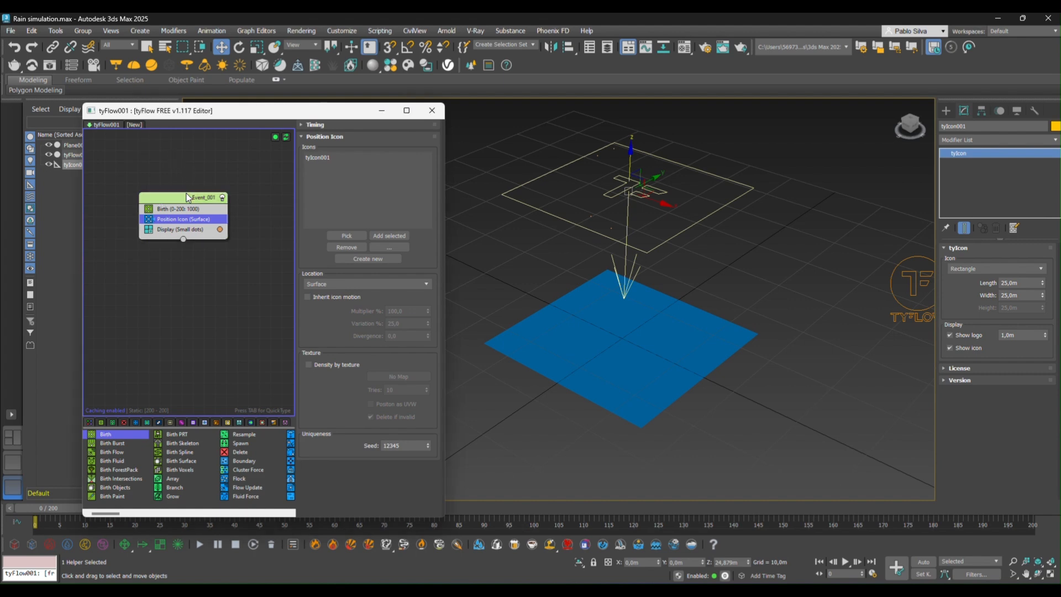
Add a Speed operator directed along tyIcon001's arrow
type("spee")
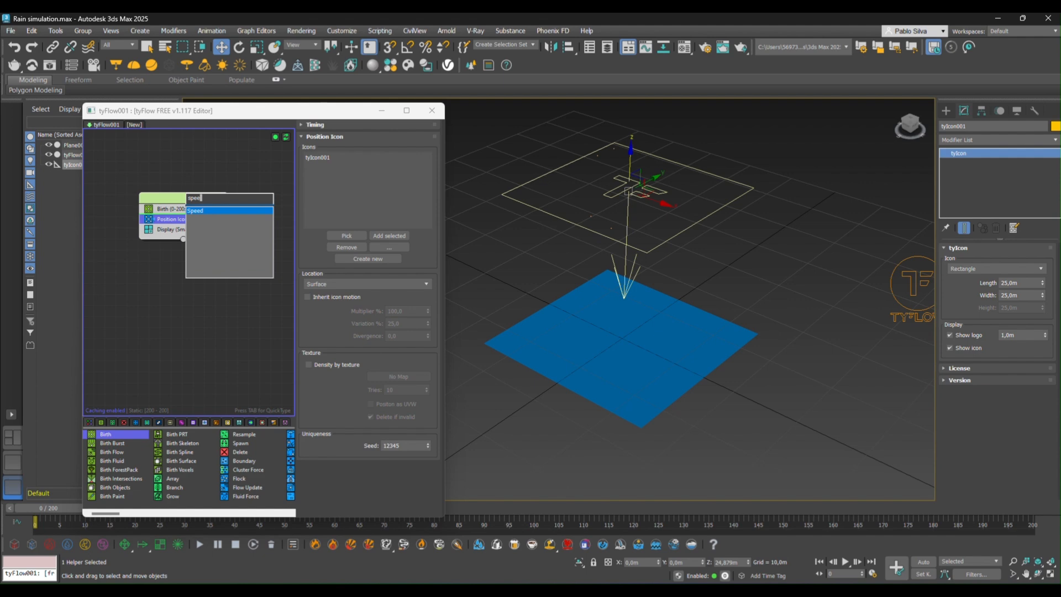
left_click(195, 210)
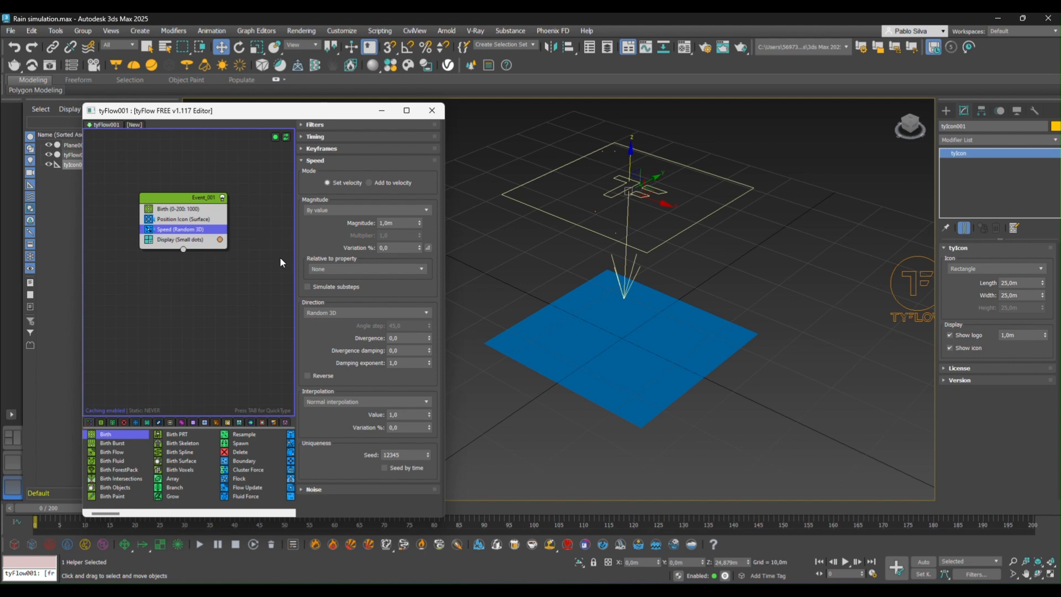
mouse_move(358, 220)
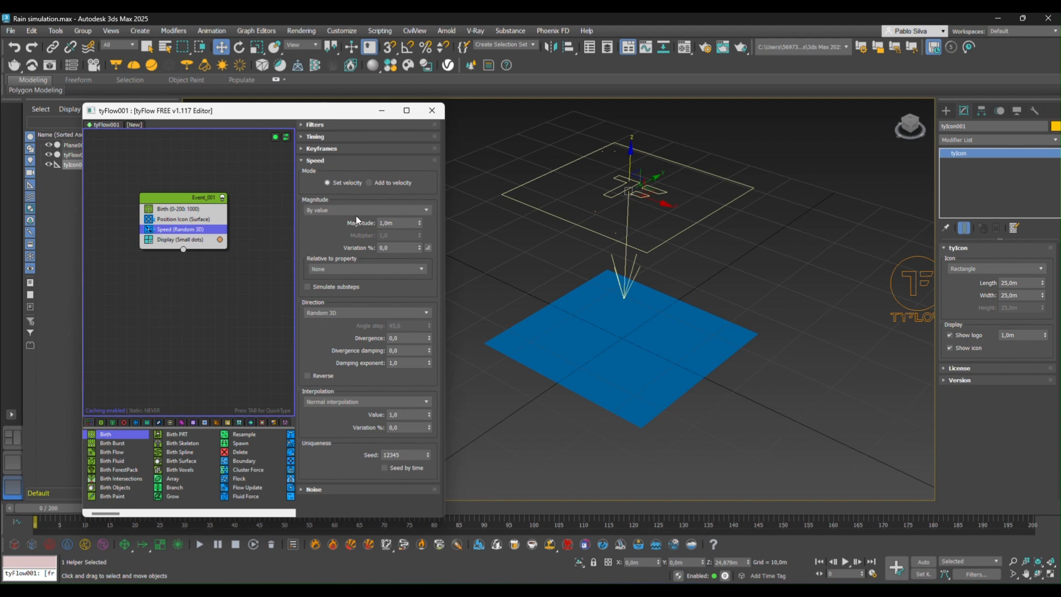
mouse_move(323, 308)
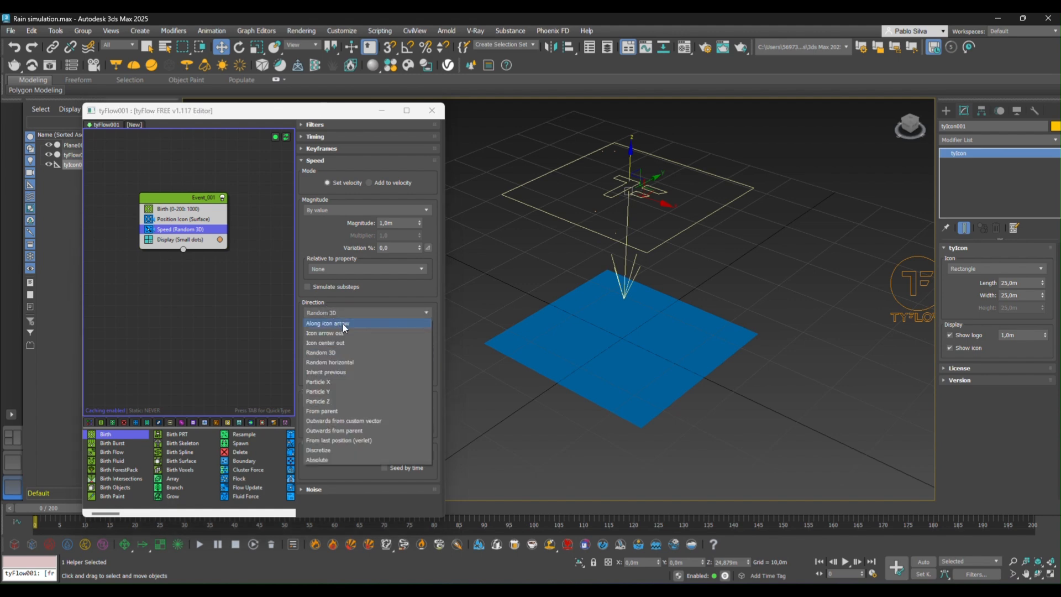
left_click(327, 322)
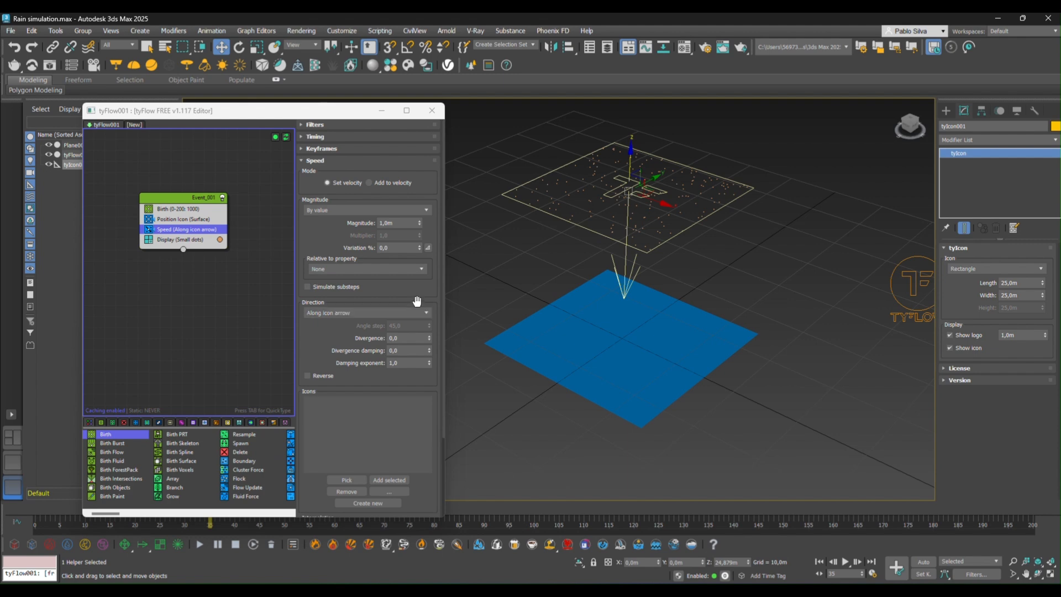
mouse_move(431, 294)
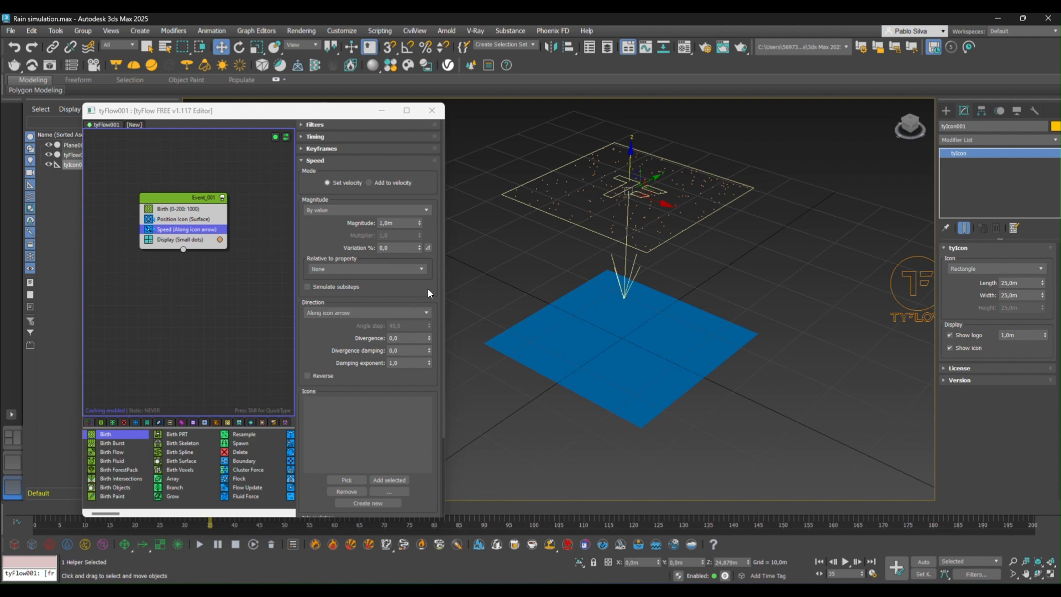
left_click(346, 479)
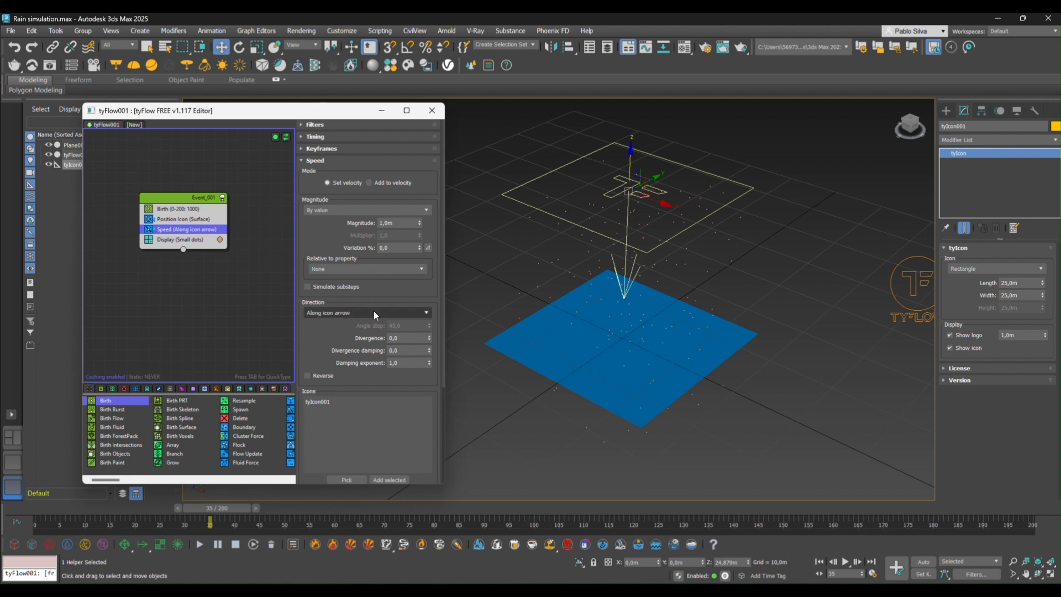
mouse_move(228, 504)
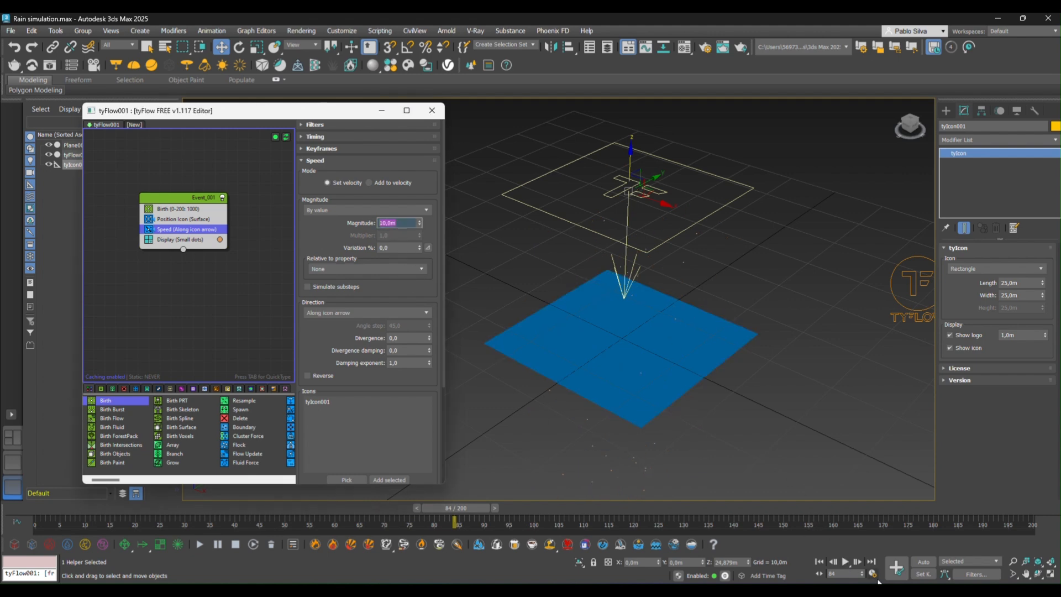
Preview the fall at 10 m, then set Speed magnitude to 5 m
left_click(845, 562)
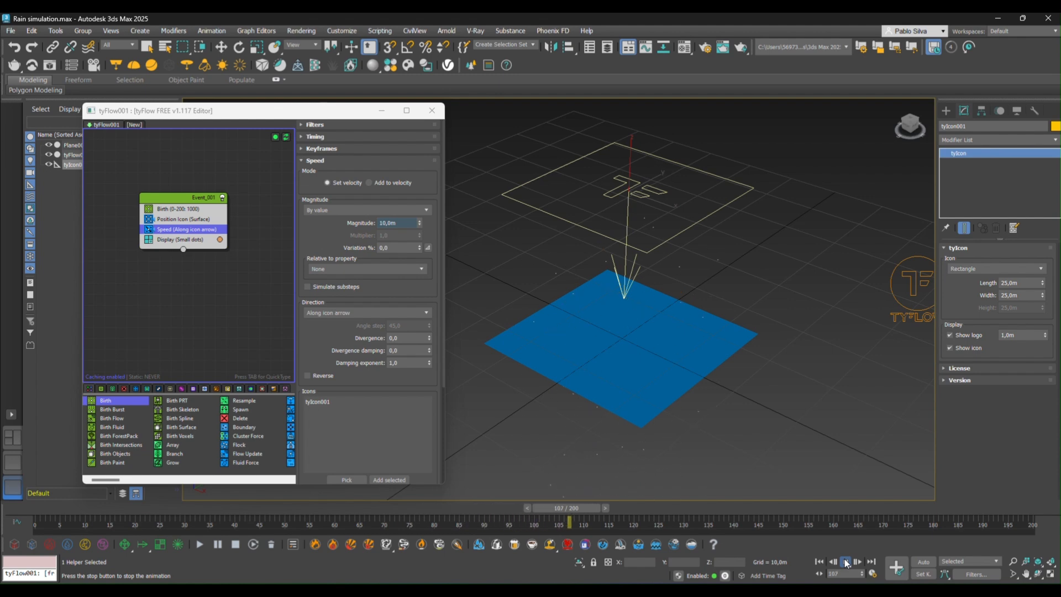
left_click(845, 561)
type("5")
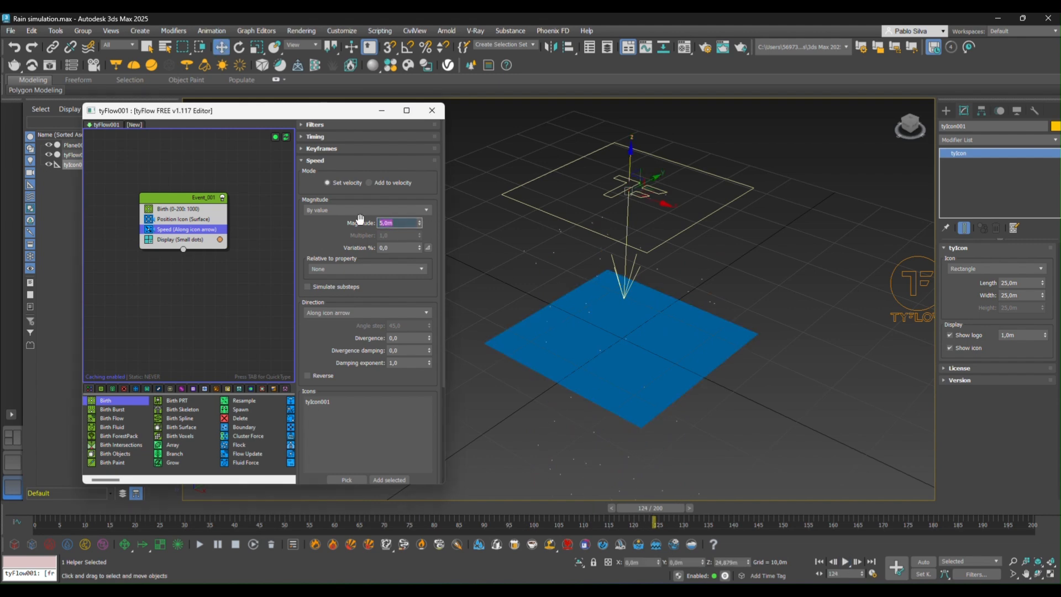
left_click(844, 562)
type("co")
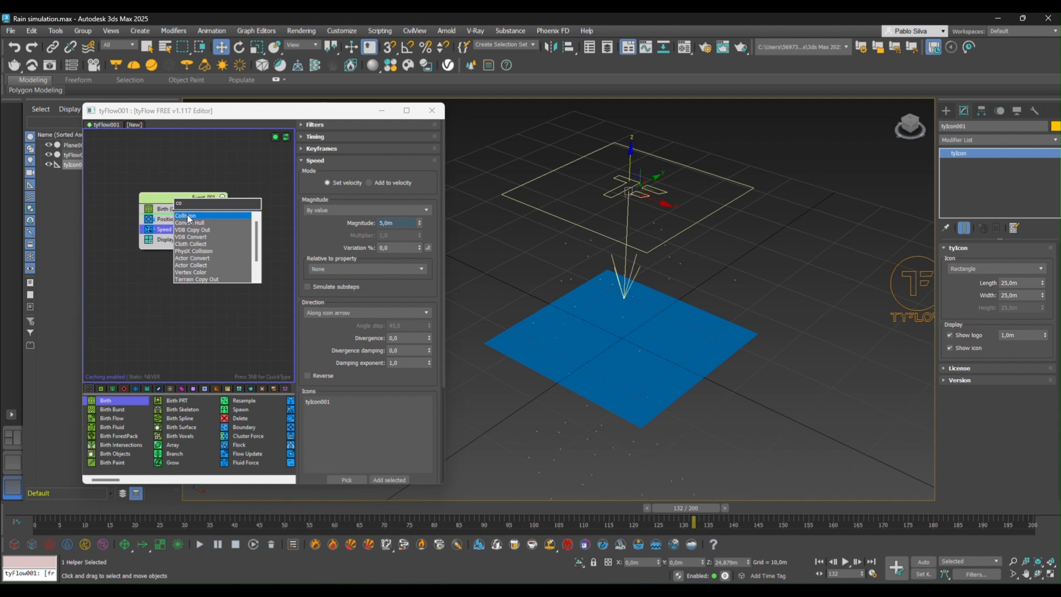
Add a Collision operator with the blue plane as collider
left_click(185, 216)
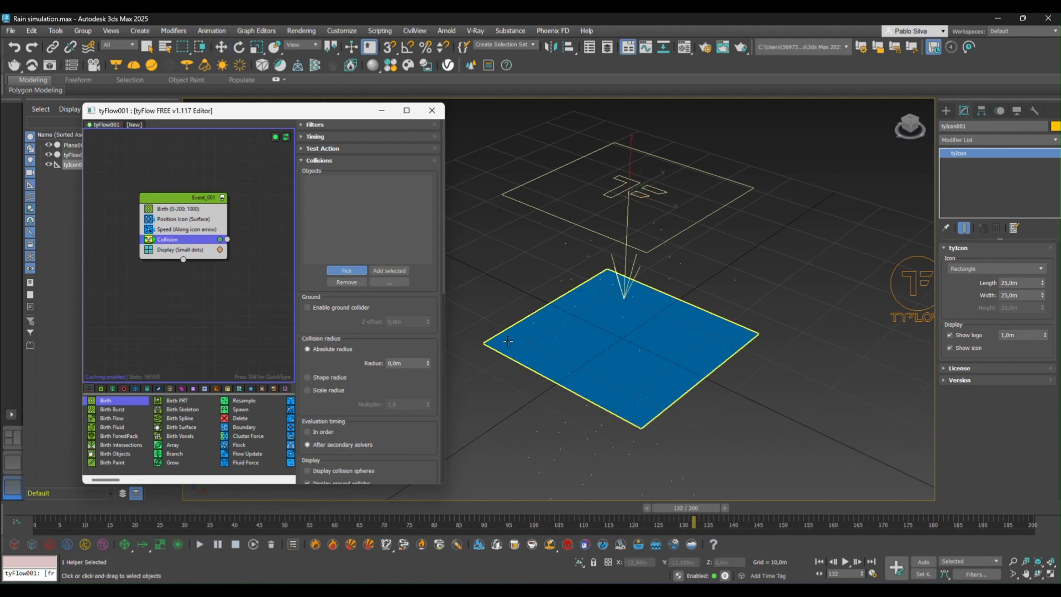
left_click(346, 270)
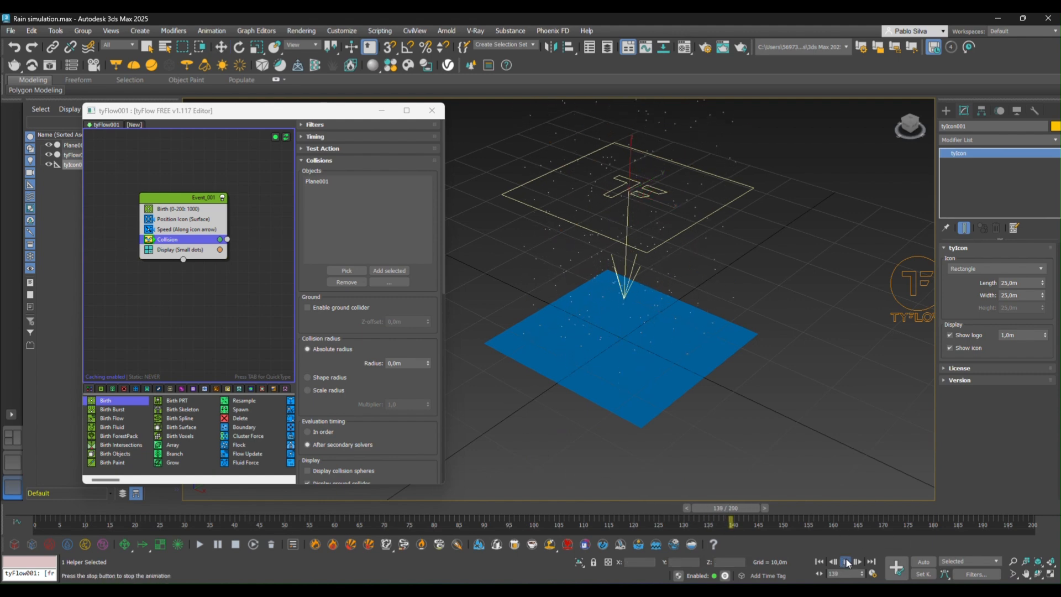
left_click(844, 561)
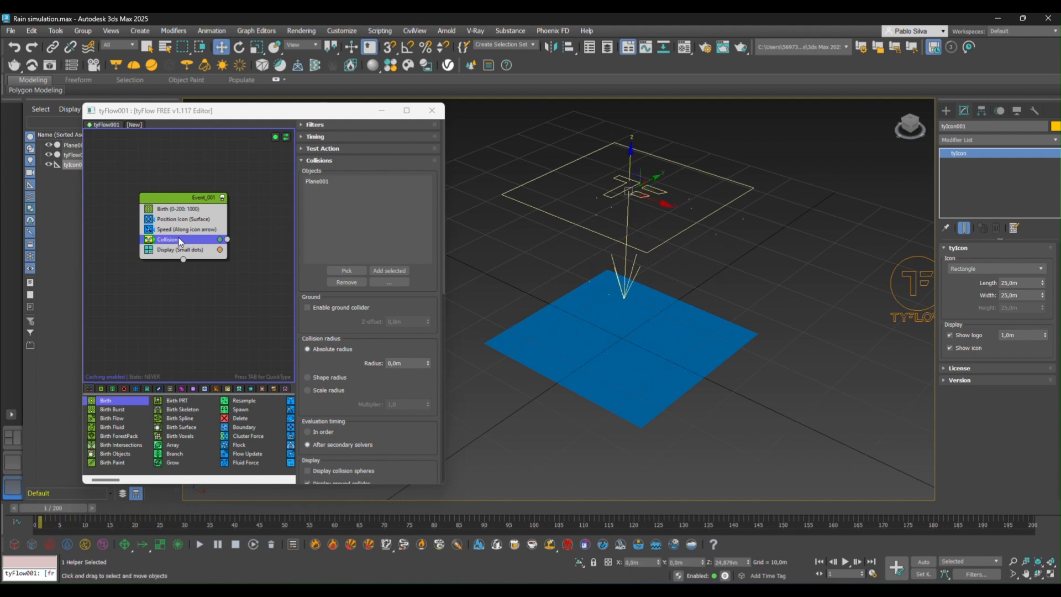
mouse_move(402, 307)
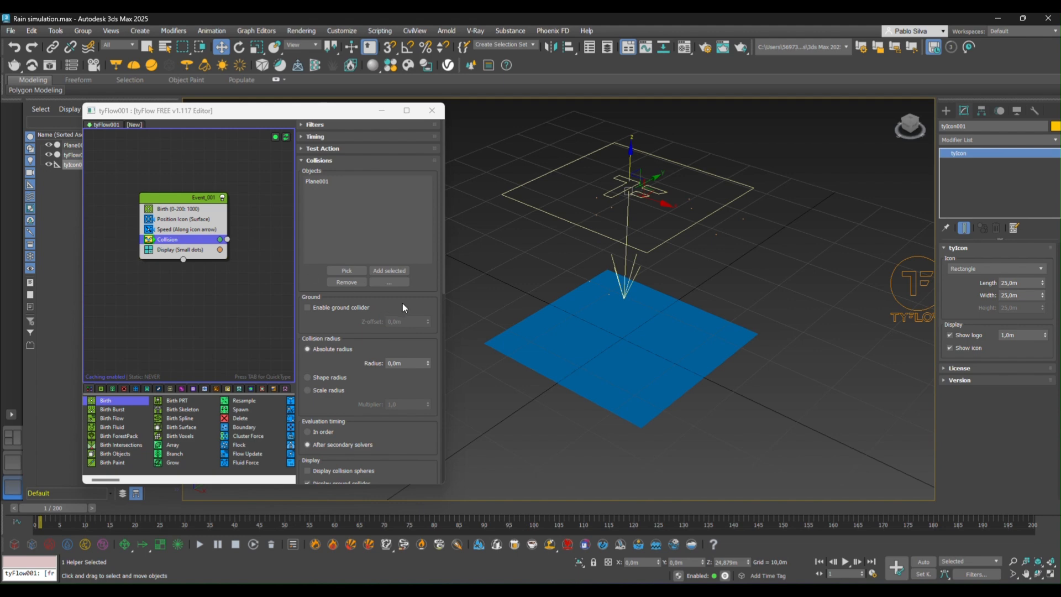
Set Collision Bounce to 10% and preview particles bouncing on the plane
scroll("down", 3)
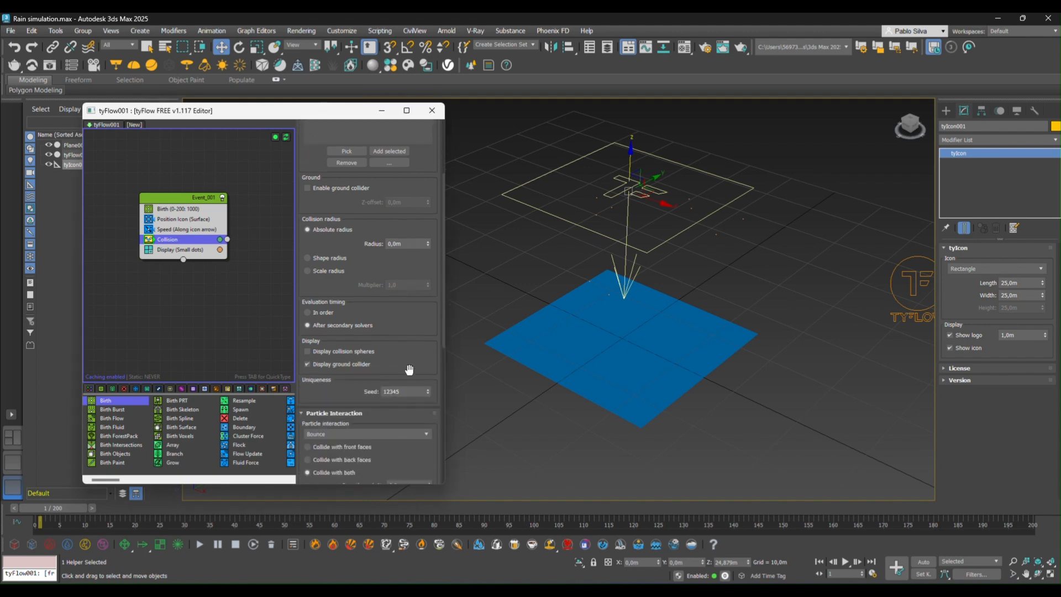
scroll("down", 3)
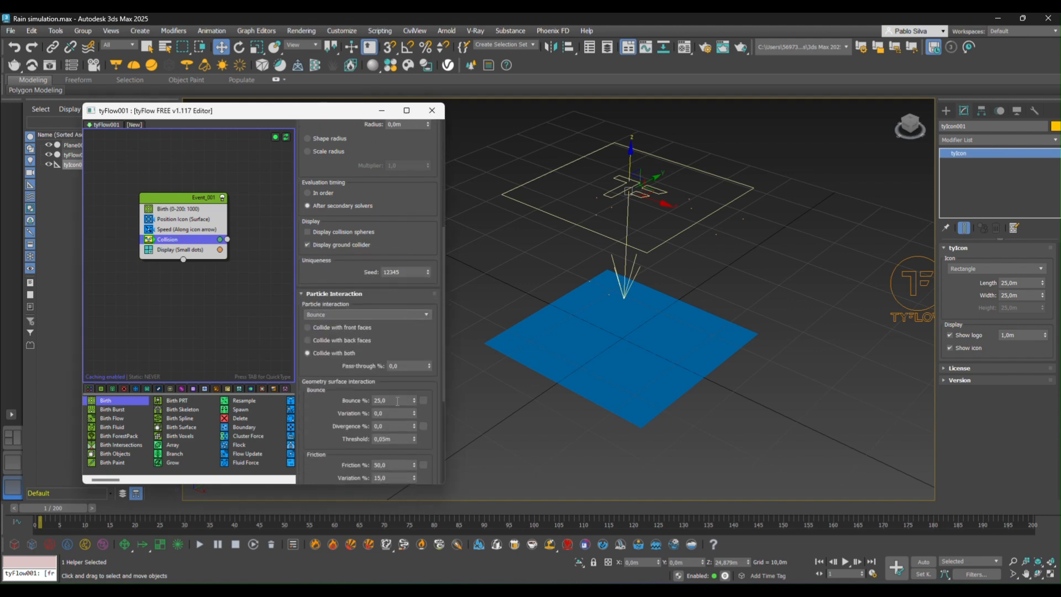
triple_click(392, 400)
type("10")
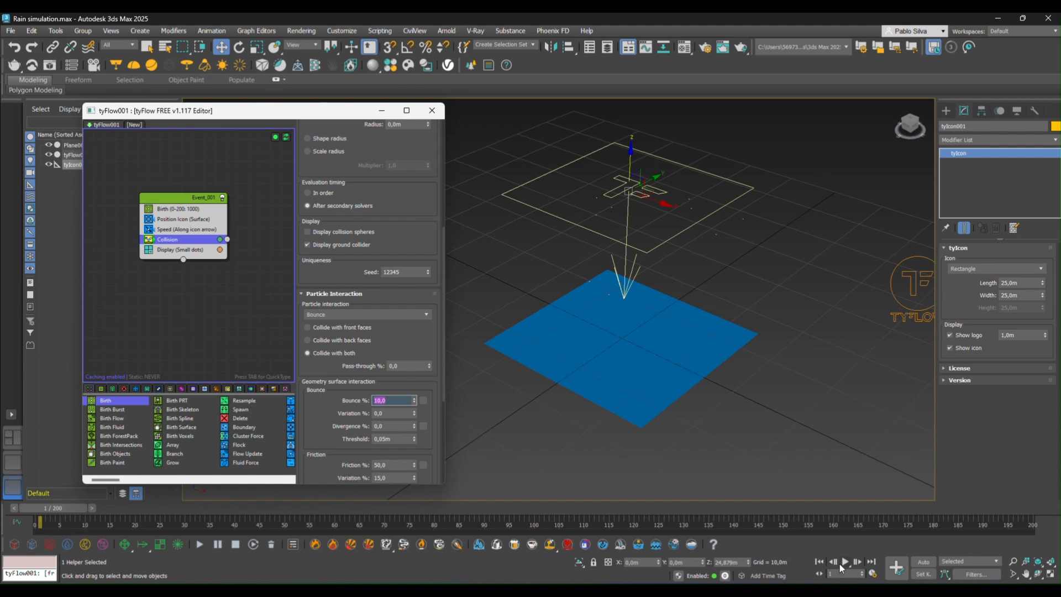
left_click(845, 563)
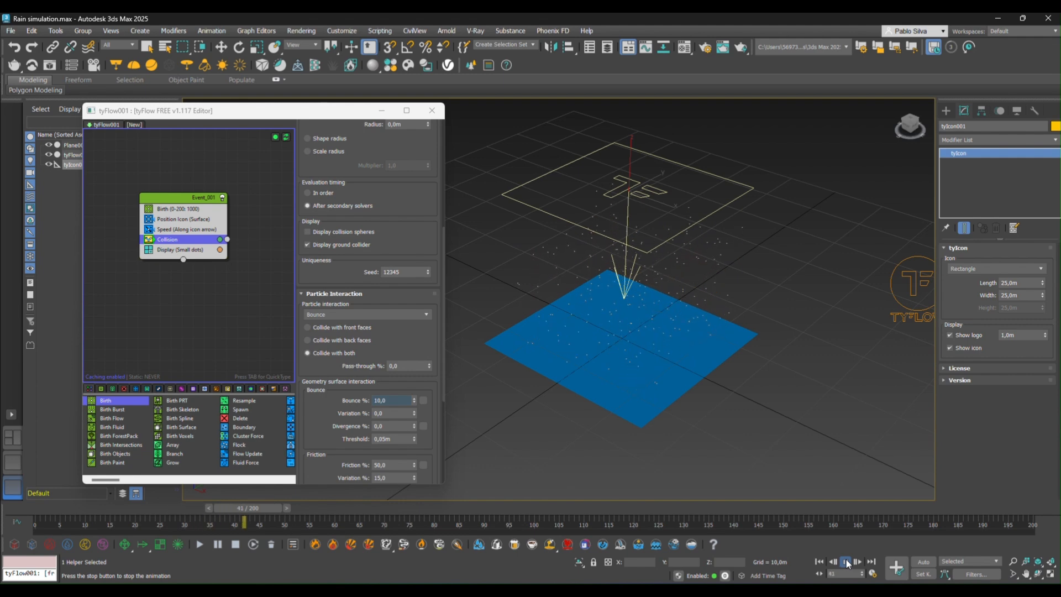
left_click(844, 562)
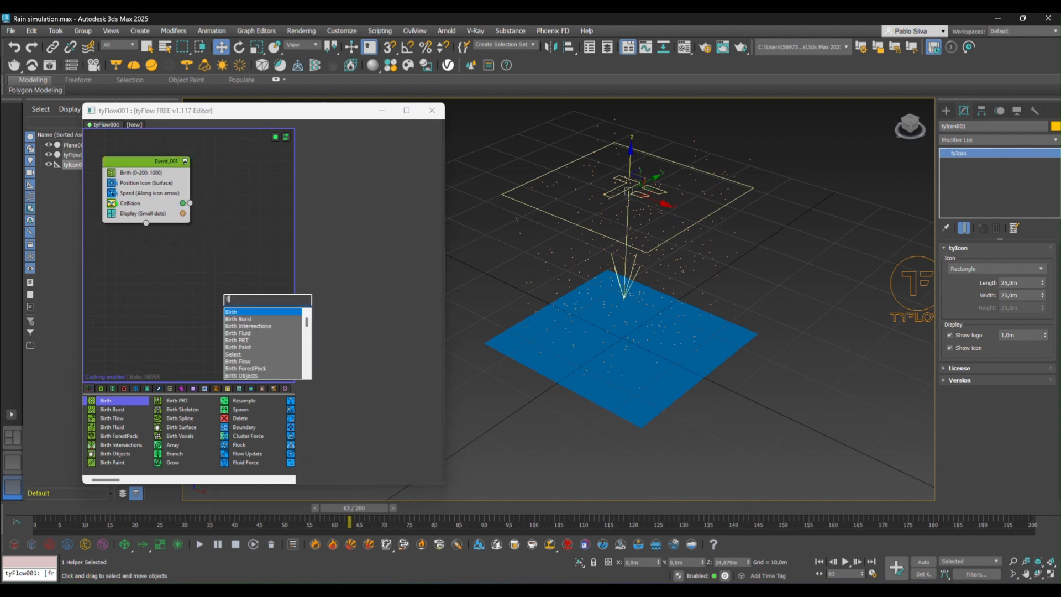
Add a Force operator as Event_002 after Collision, gravity strength -0.5 m
type("for")
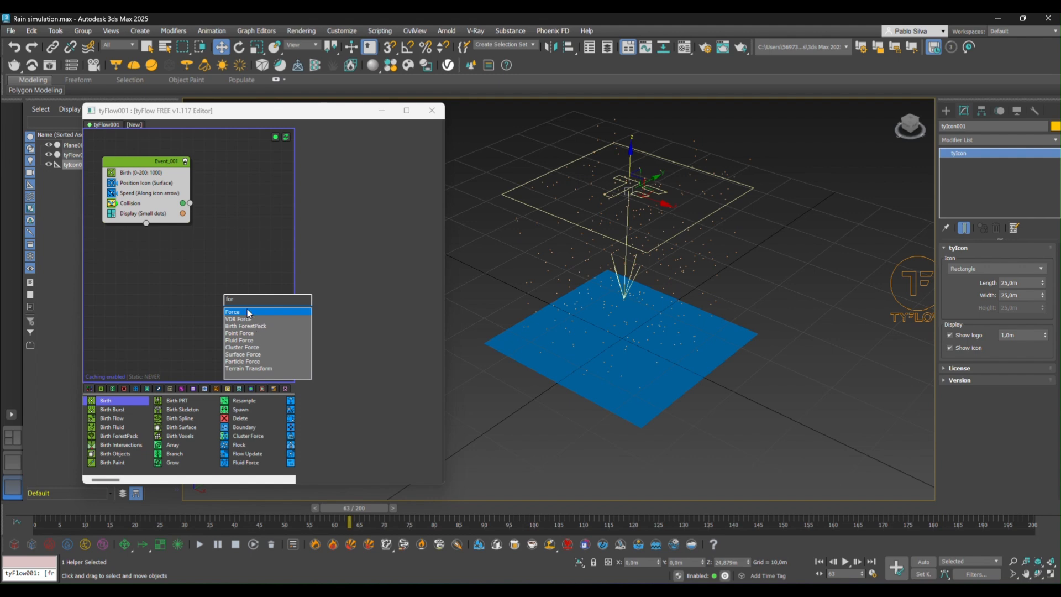
left_click(232, 312)
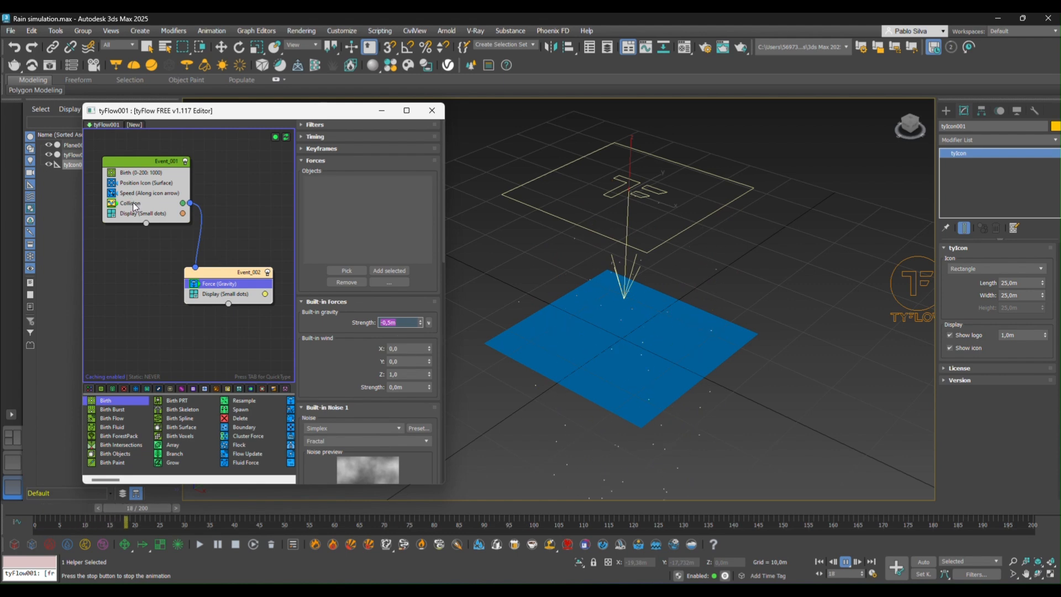
Set the Collision operator's absolute radius to 0.5 m
left_click(130, 203)
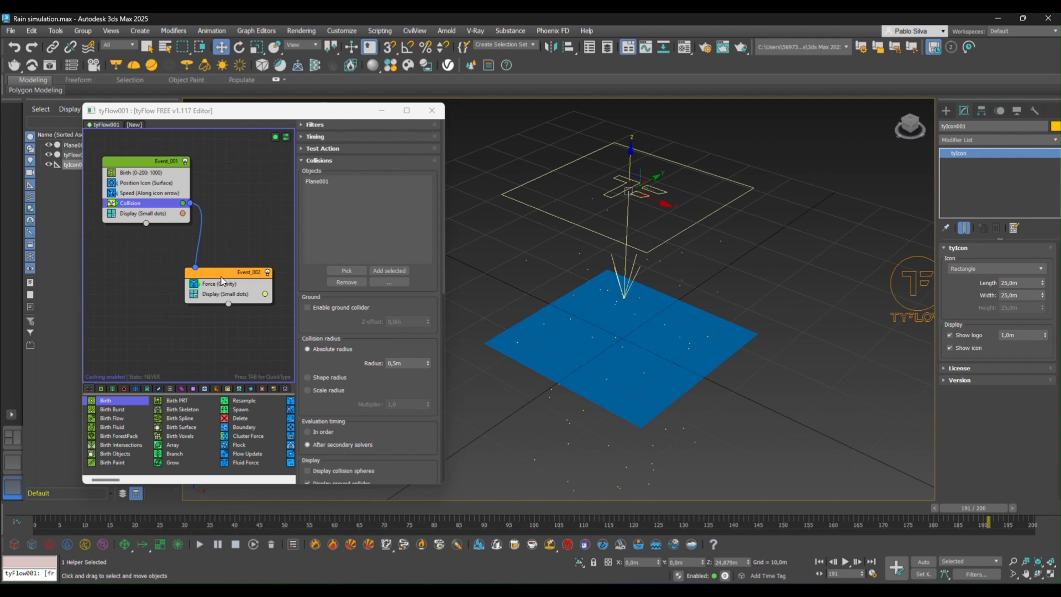
mouse_move(669, 477)
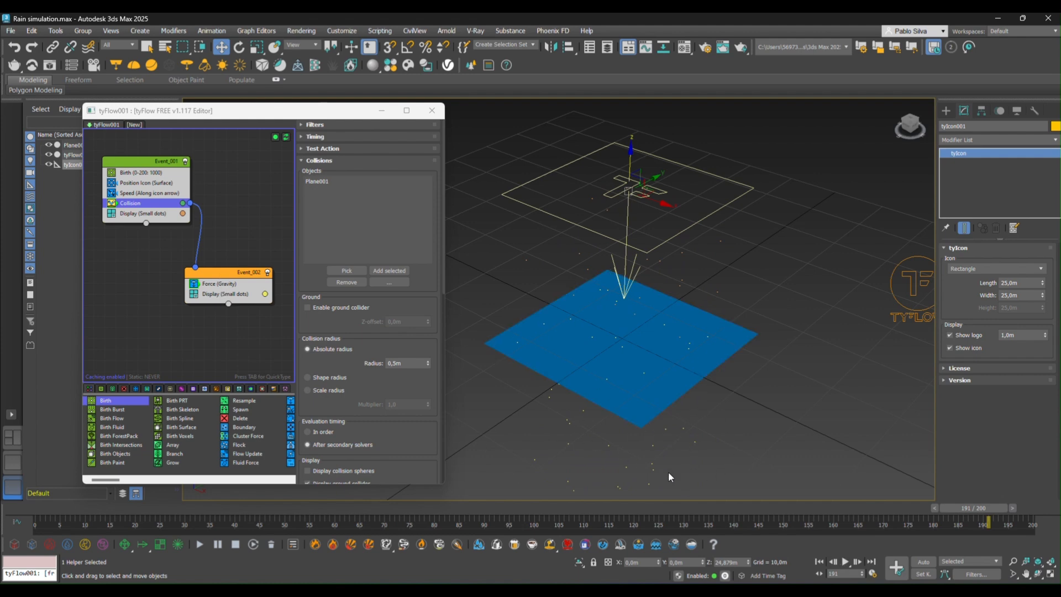
mouse_move(677, 425)
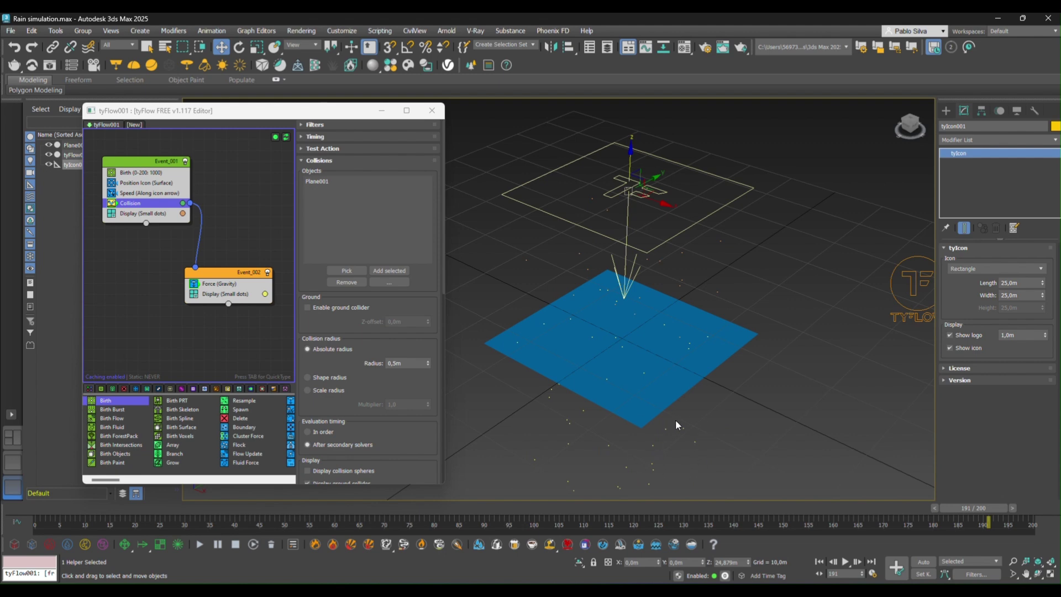
mouse_move(673, 462)
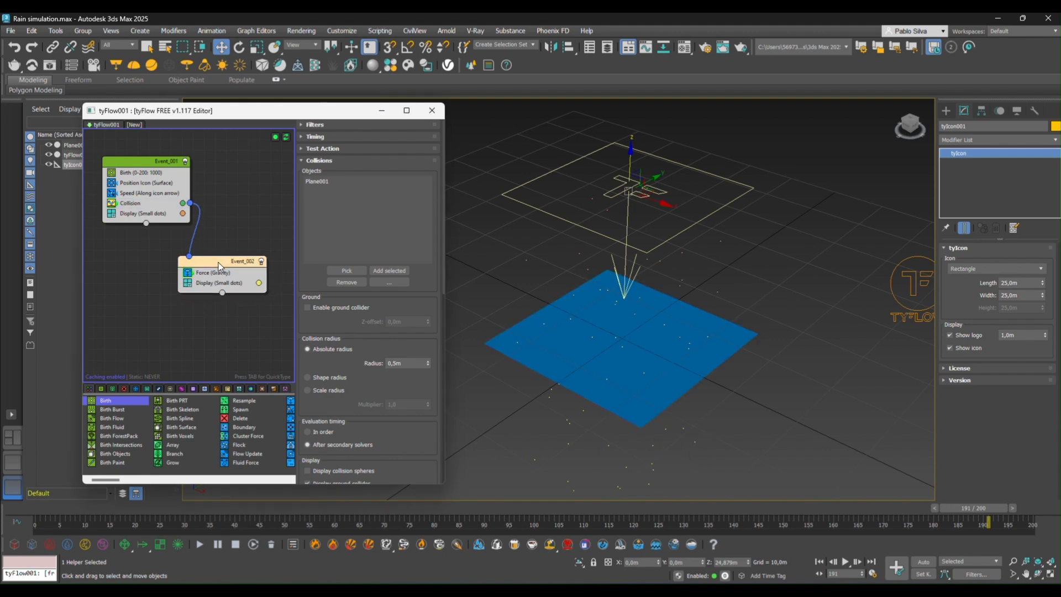
Add a Time Test after Gravity that sends particles to a new Delete event, then play
left_click(212, 272)
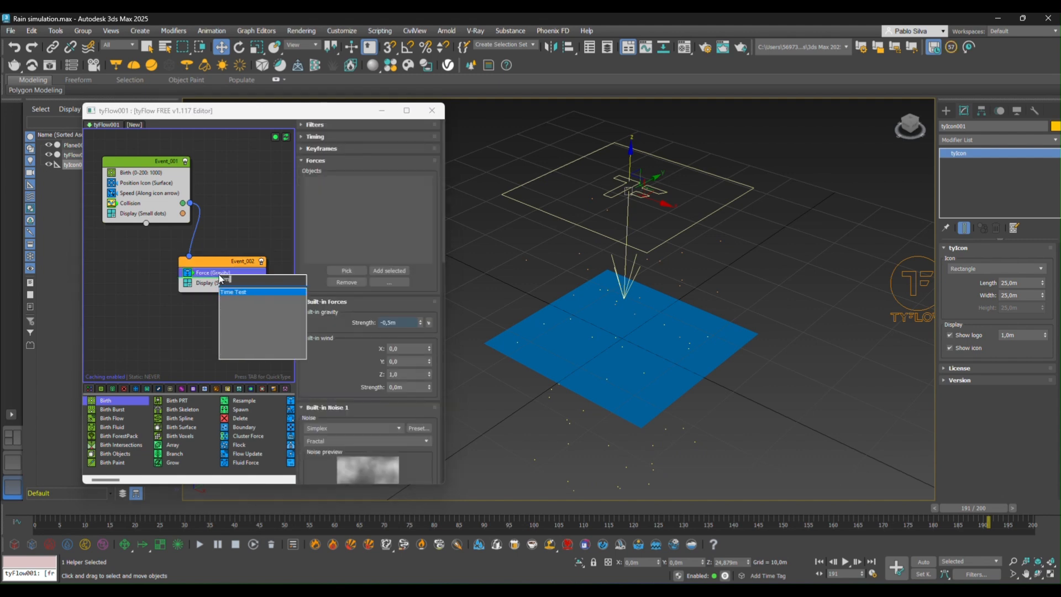
left_click(232, 292)
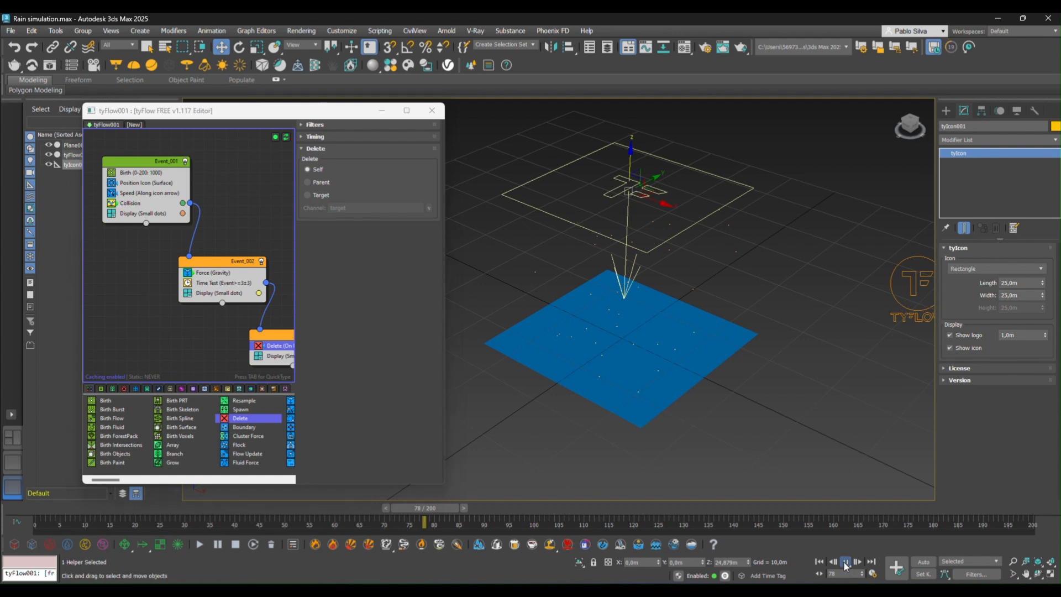
left_click(198, 543)
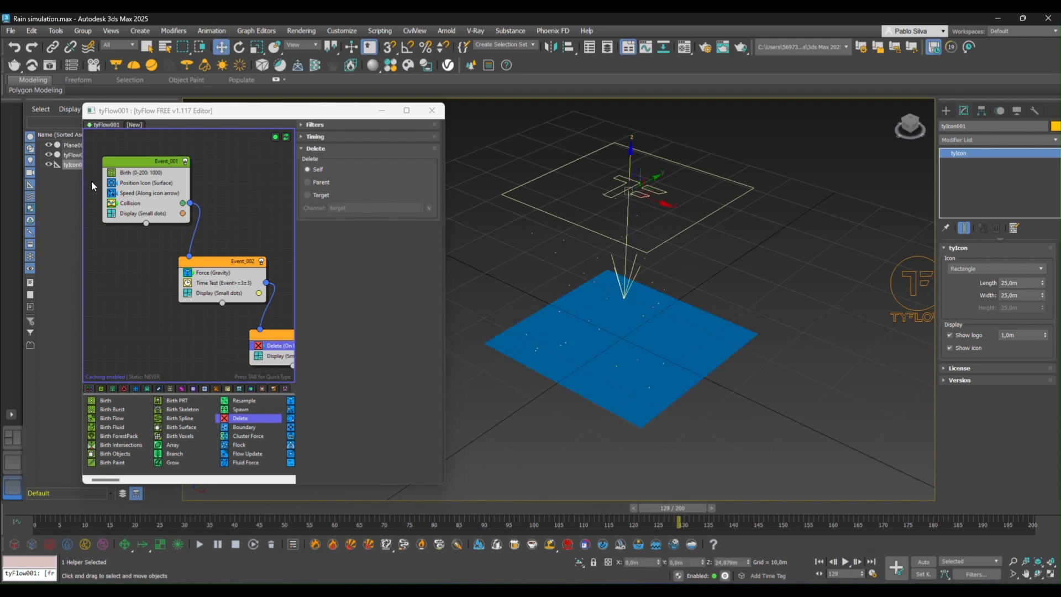
Set the Birth operator's Total to 3000 and preview the denser rain
left_click(135, 172)
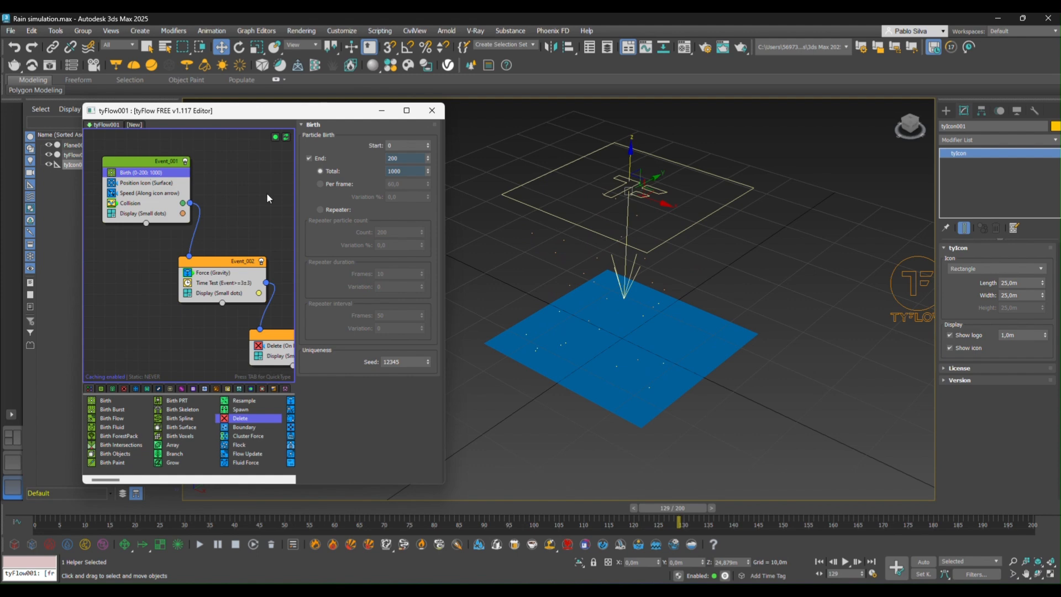
triple_click(401, 171)
type("3000")
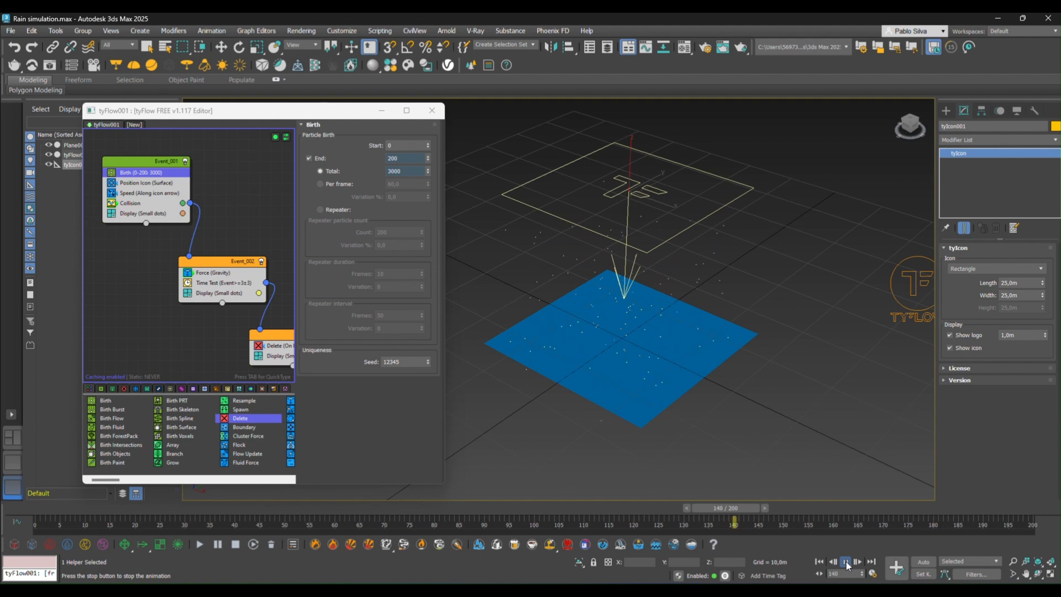
left_click(844, 561)
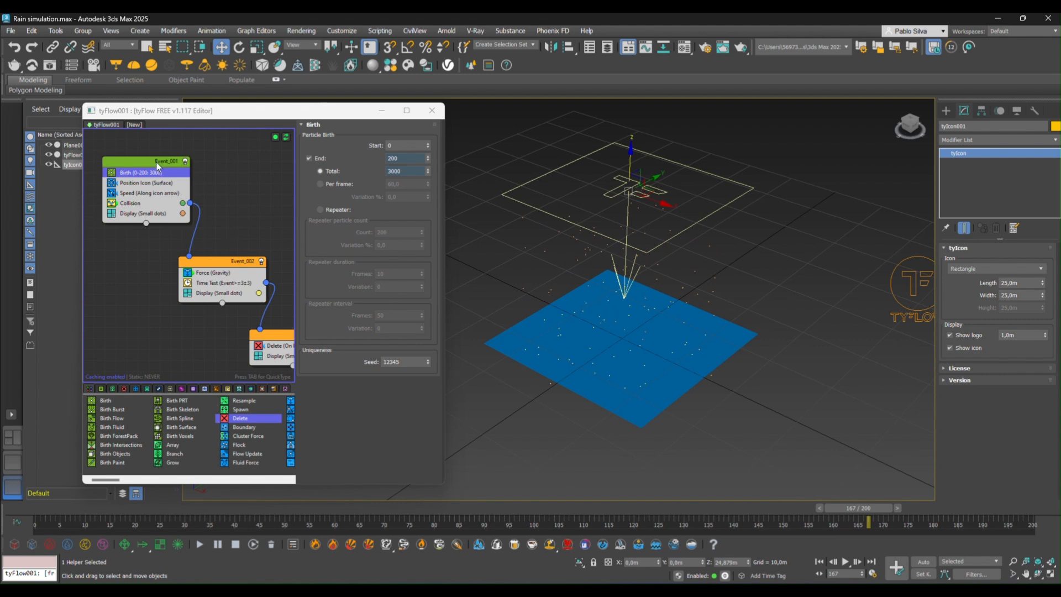
left_click(272, 337)
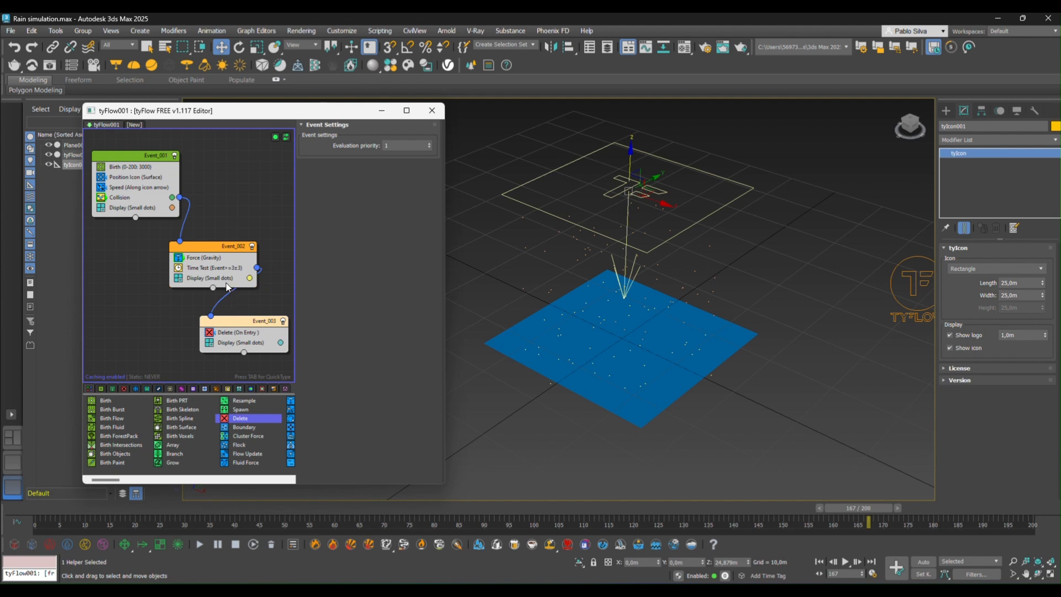
Insert a circular Array operator after Force (Gravity) in Event_002
left_click(205, 267)
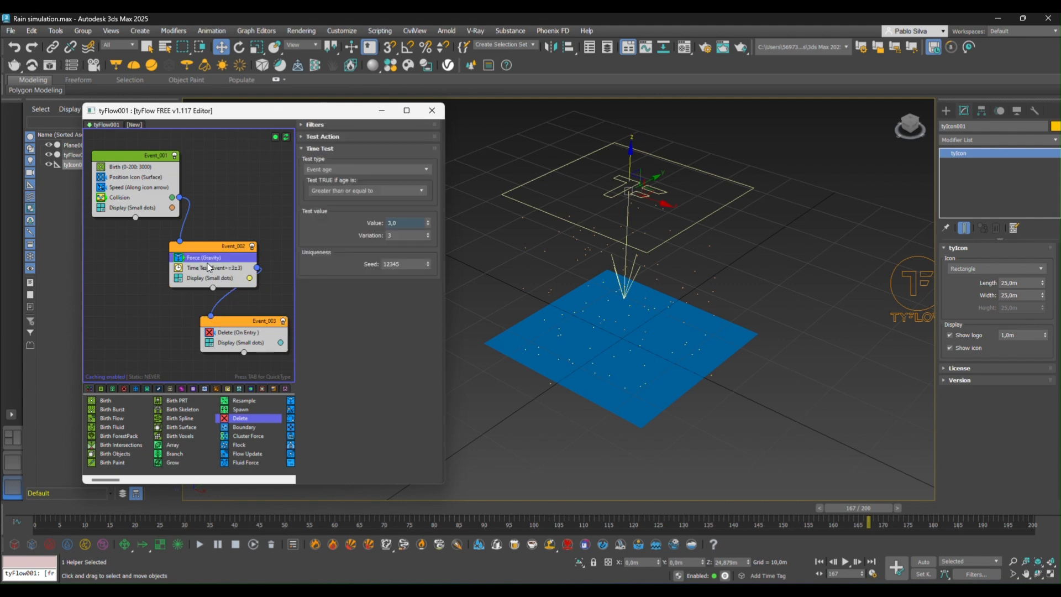
left_click(203, 257)
type("AR")
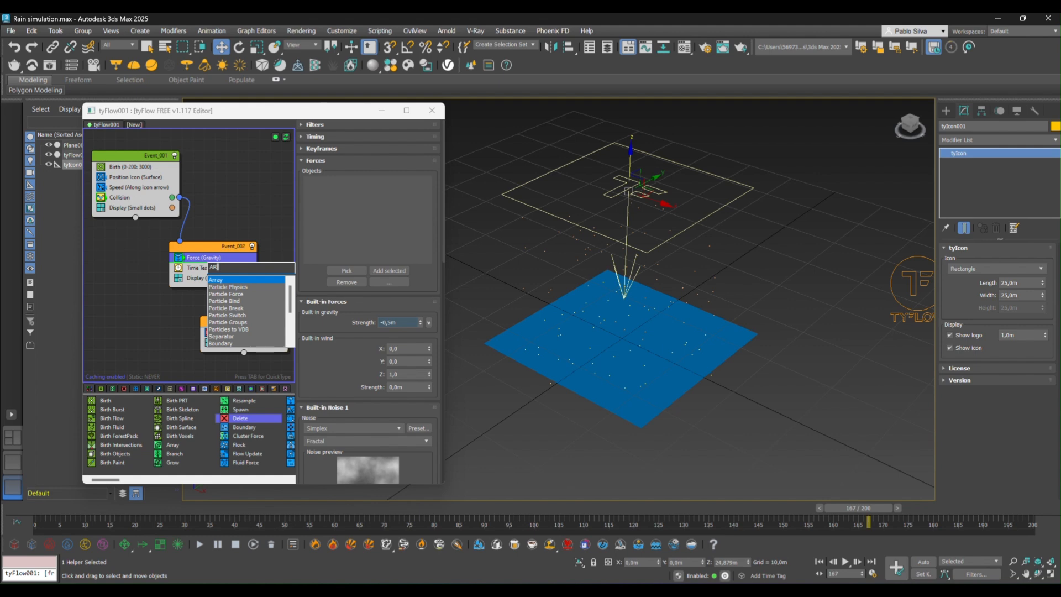
left_click(216, 280)
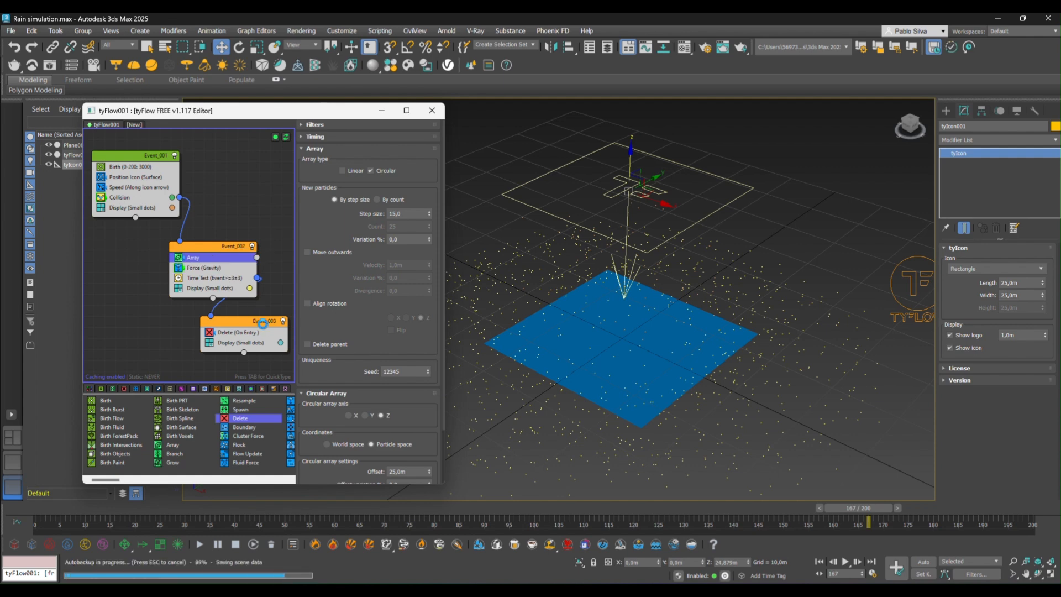
Scroll to the Array's circular settings: 25 m offset, −180° to 180° sweep
left_click(264, 325)
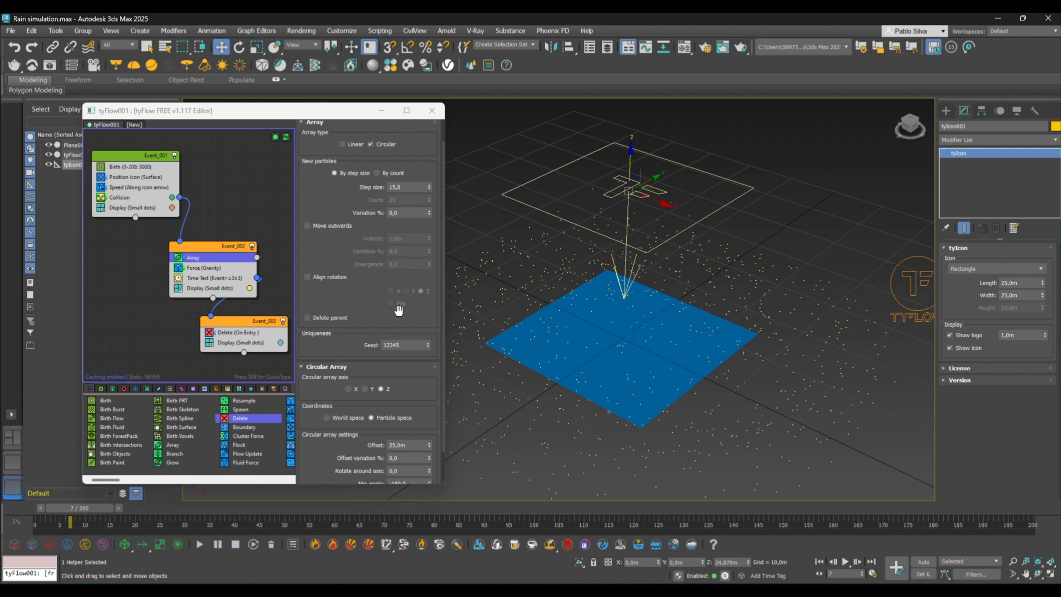
scroll("down", 3)
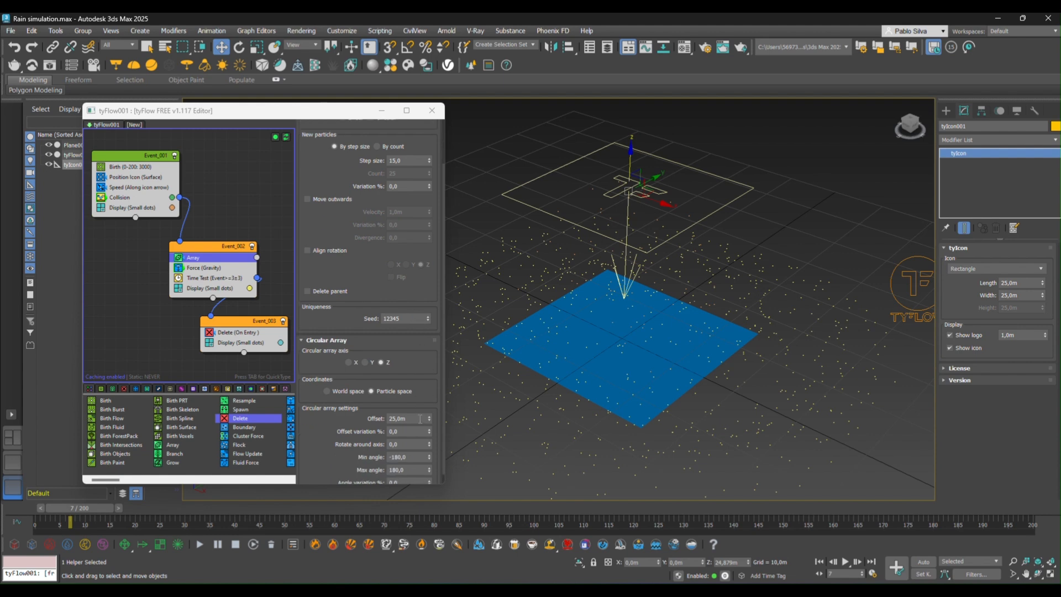
mouse_move(399, 431)
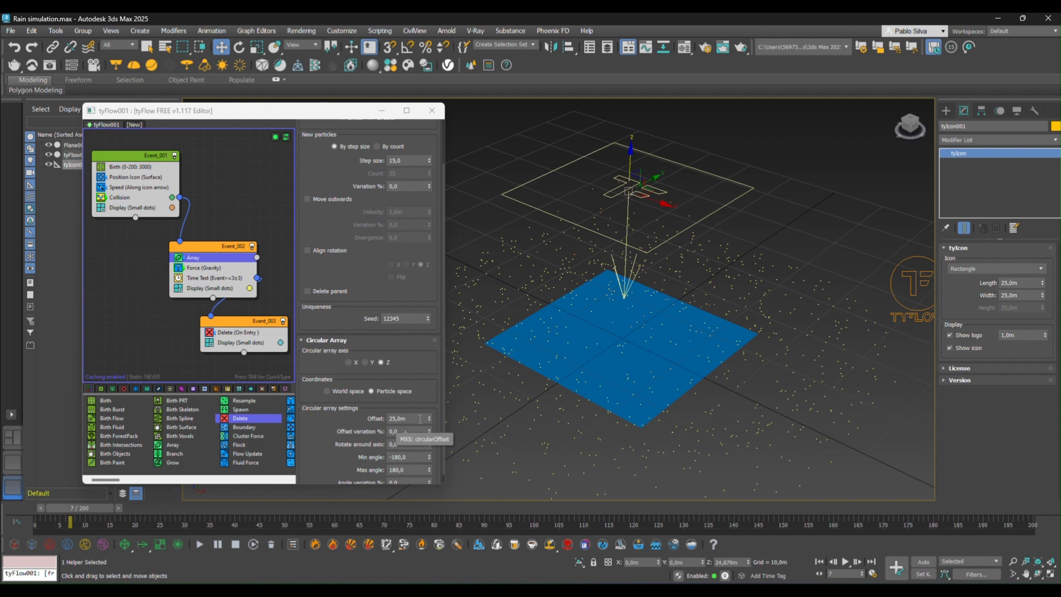
mouse_move(342, 381)
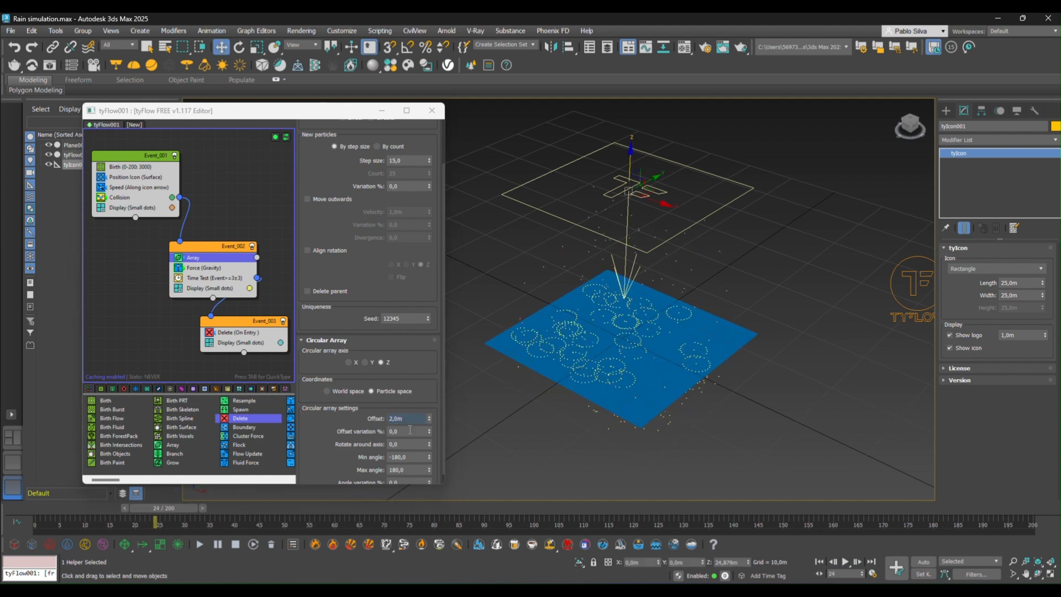
Set the circular Array offset to 1 m and play the rain to check the rings
triple_click(395, 418)
type("1")
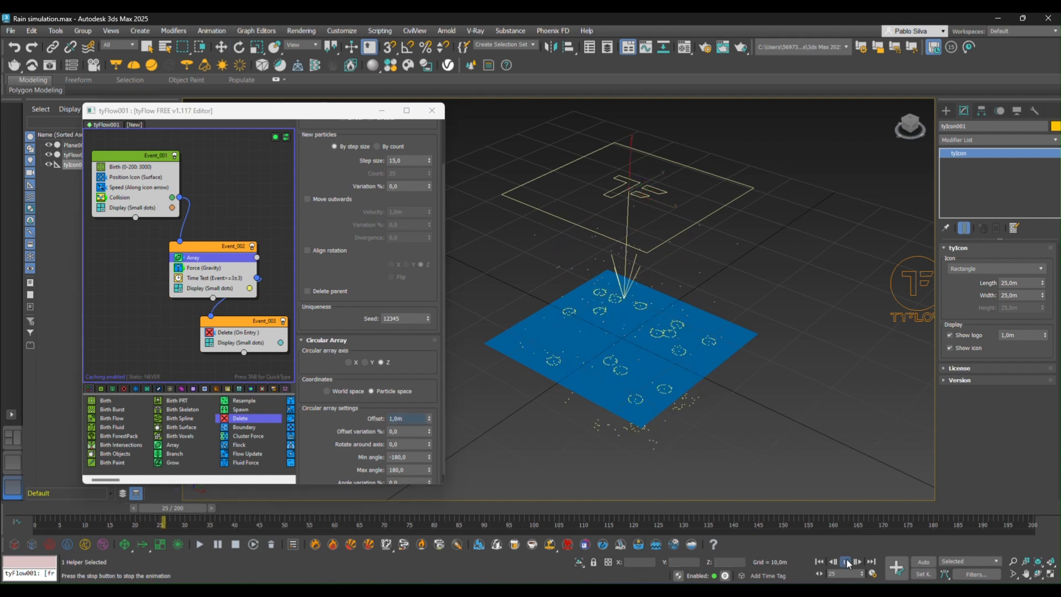
left_click(845, 561)
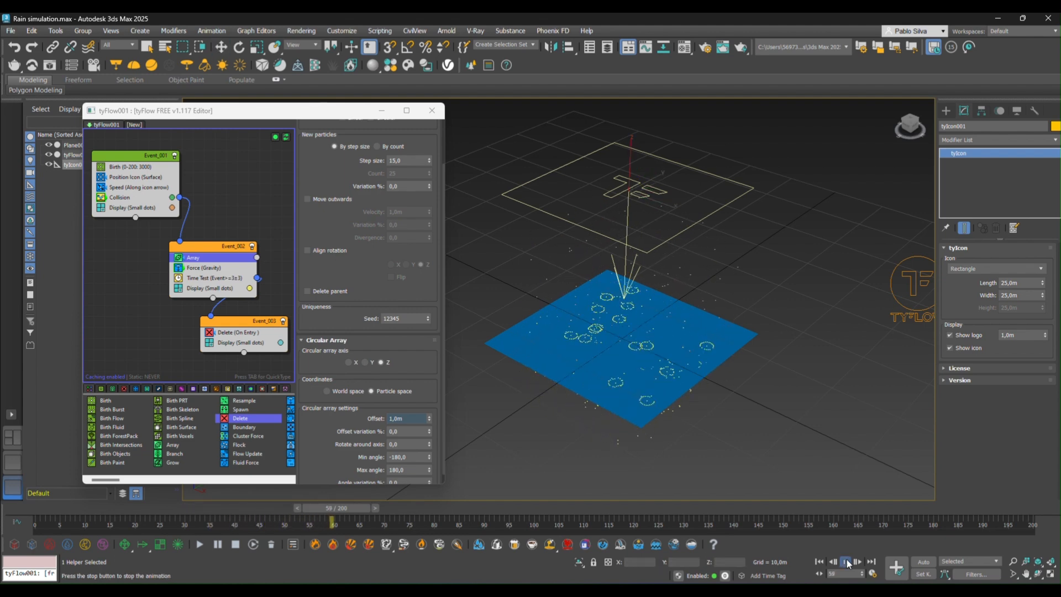
left_click(846, 561)
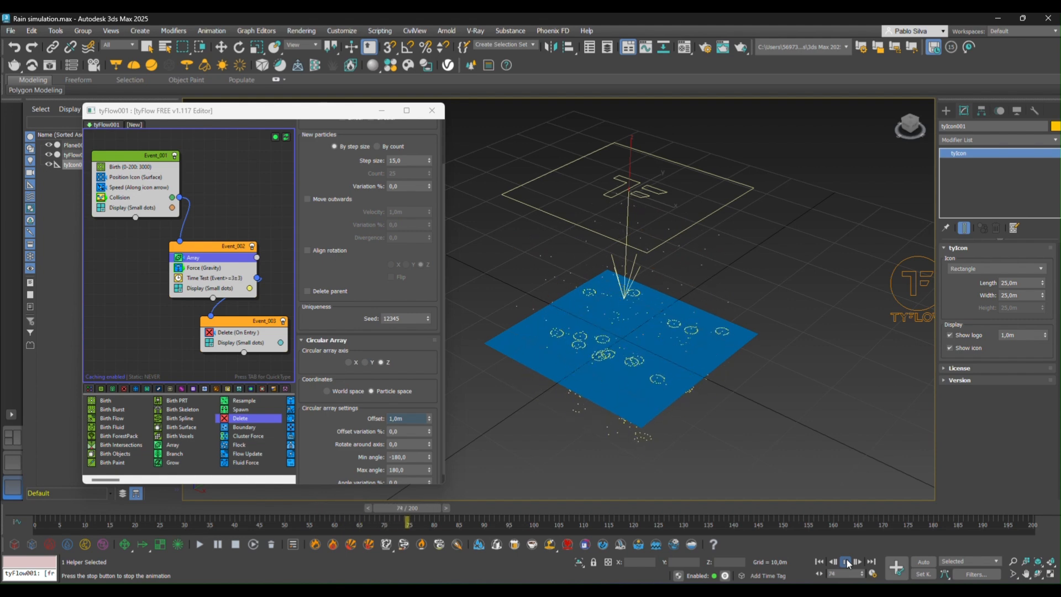
left_click(844, 562)
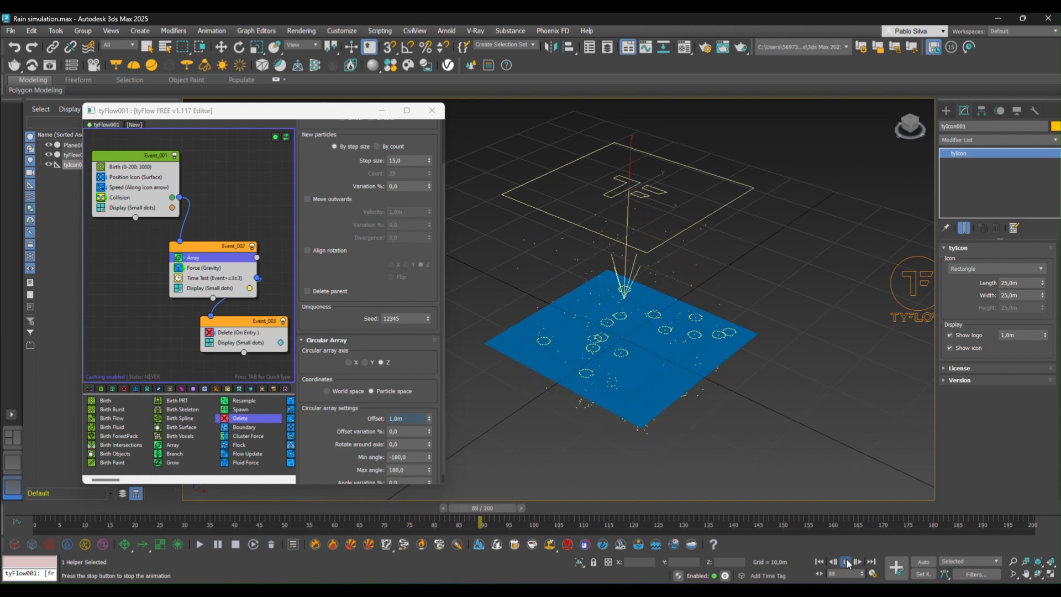